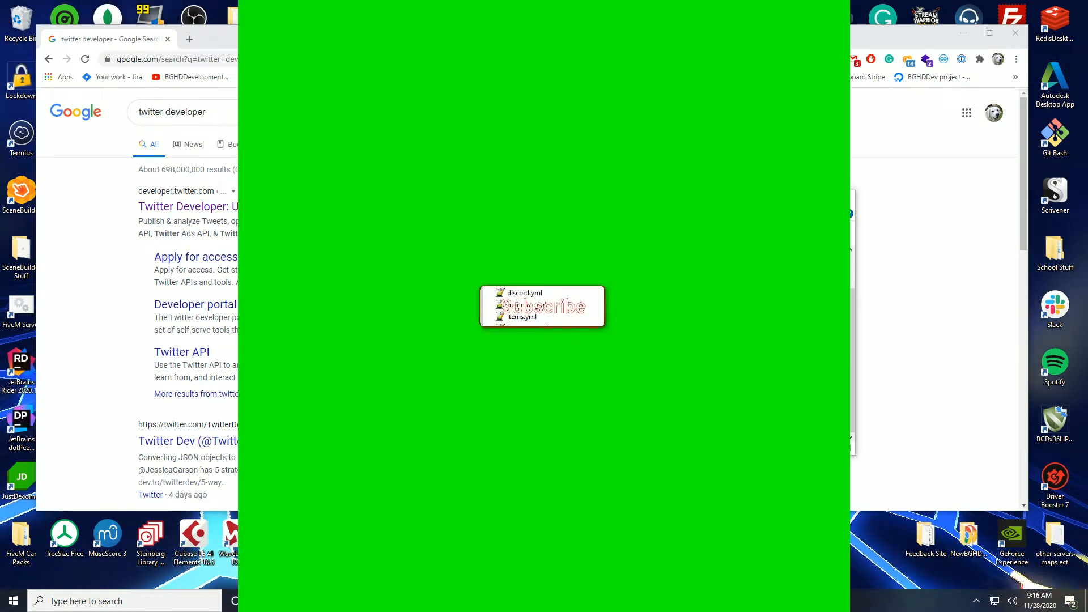
Inspect tweetconfig.yml (ENABLED: true, empty OAuth keys), then show the 'twitter developer' search results
{"action": "left_click", "coordinate": [543, 306]}
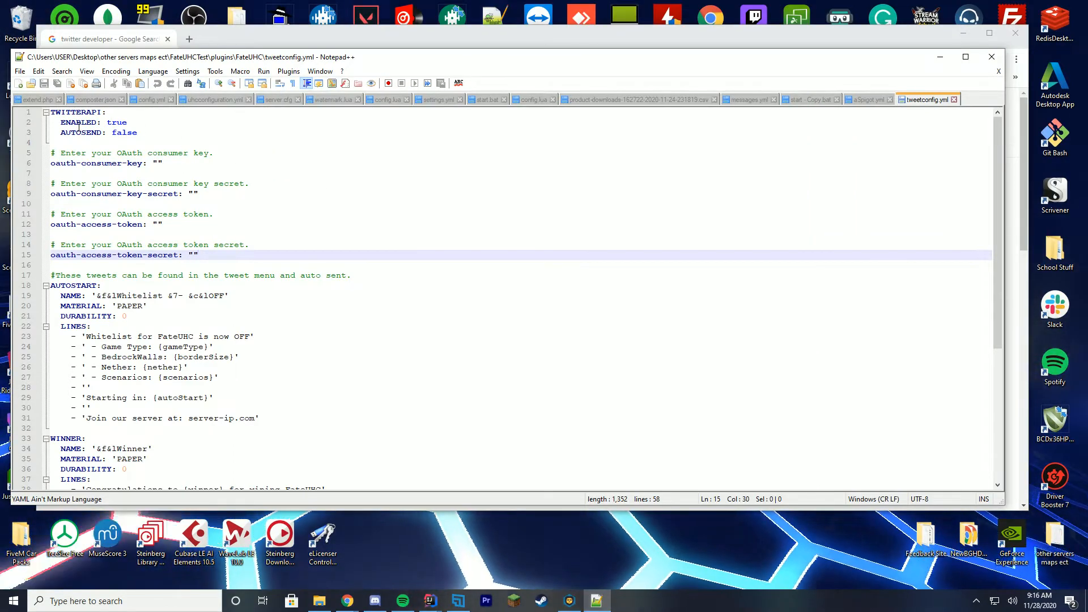
{"action": "double_click", "coordinate": [117, 123]}
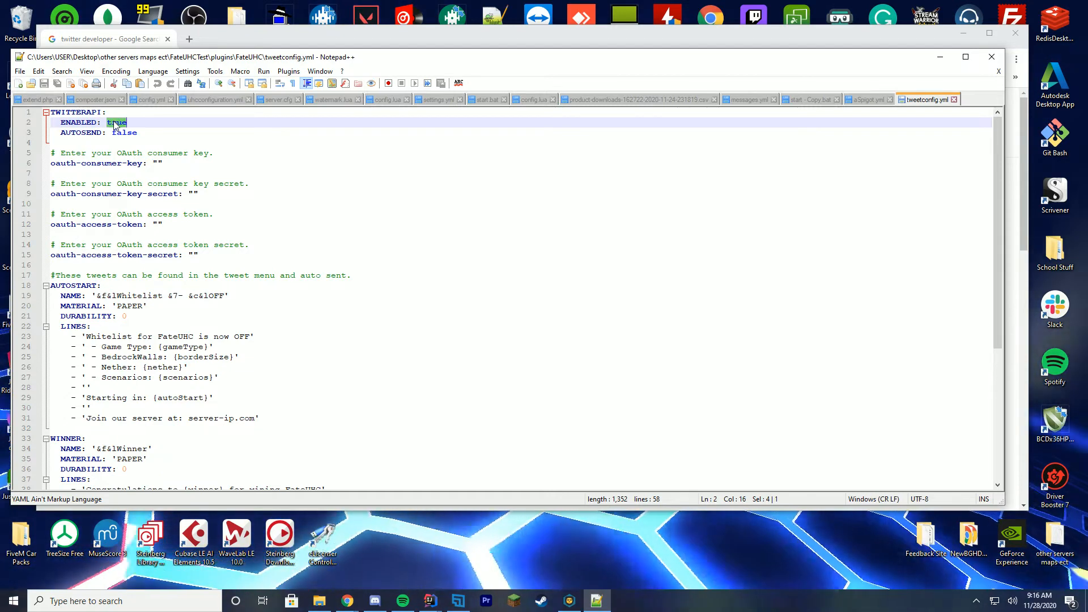
{"action": "left_click", "coordinate": [125, 132]}
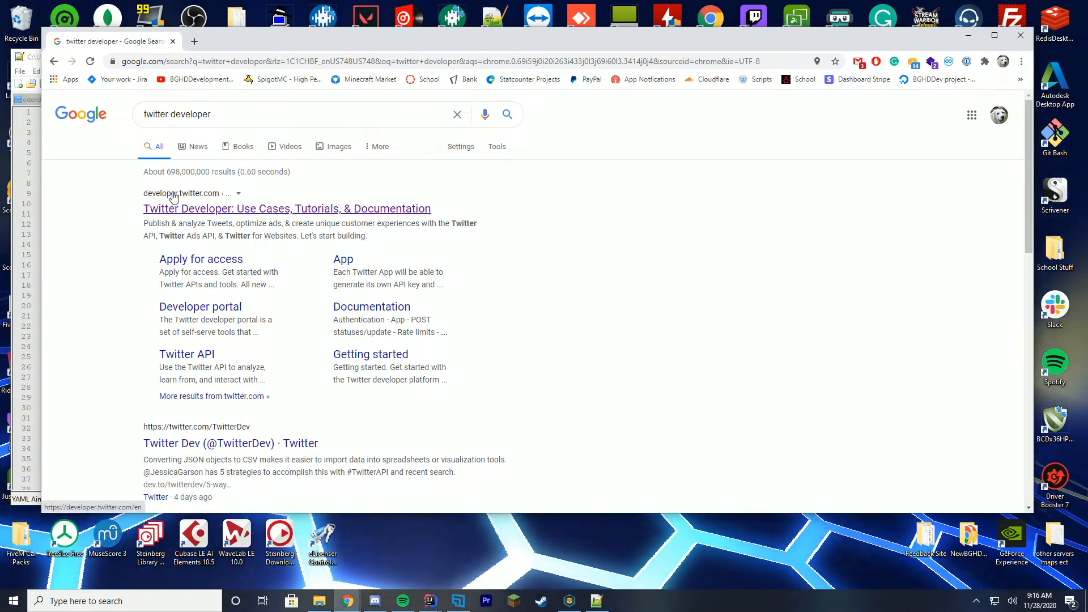
Go to the Twitter Developer site, check the signed-in account, and reach Apply for access
{"action": "left_click", "coordinate": [287, 208]}
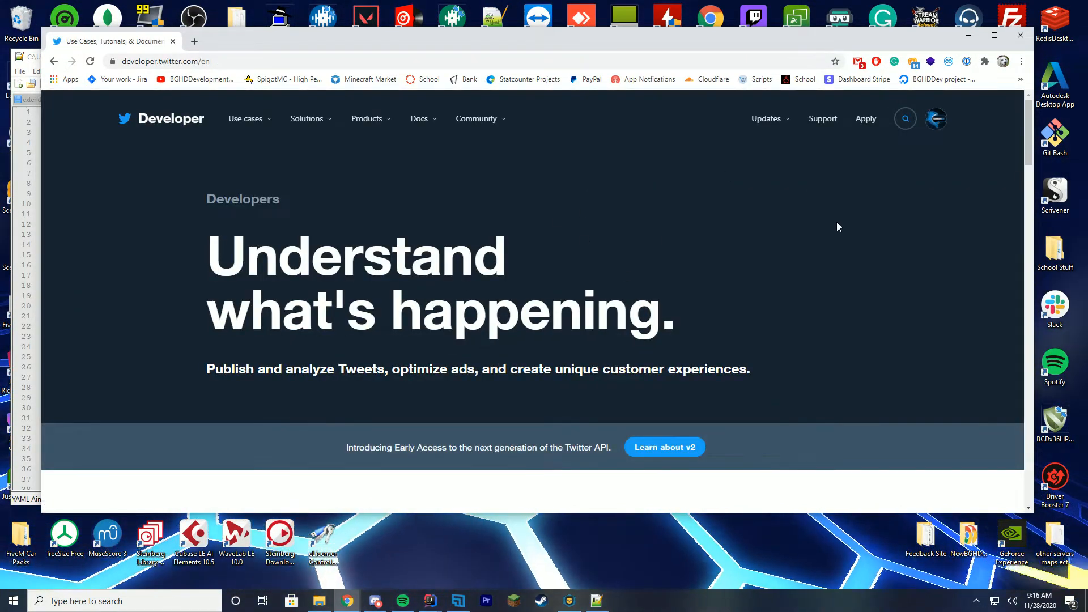
{"action": "left_click", "coordinate": [935, 118]}
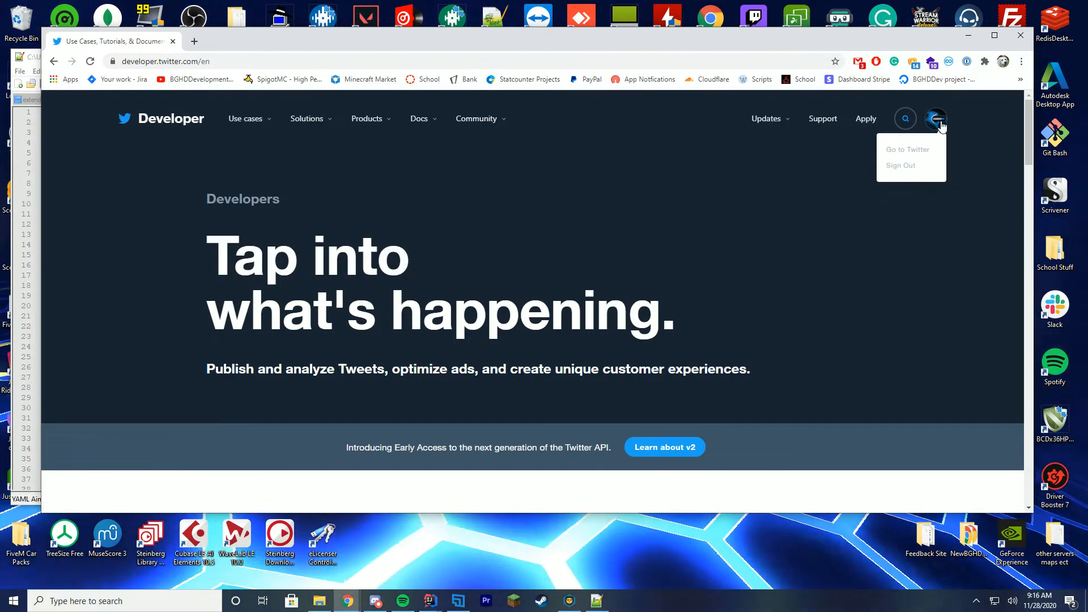
{"action": "mouse_move", "coordinate": [937, 117]}
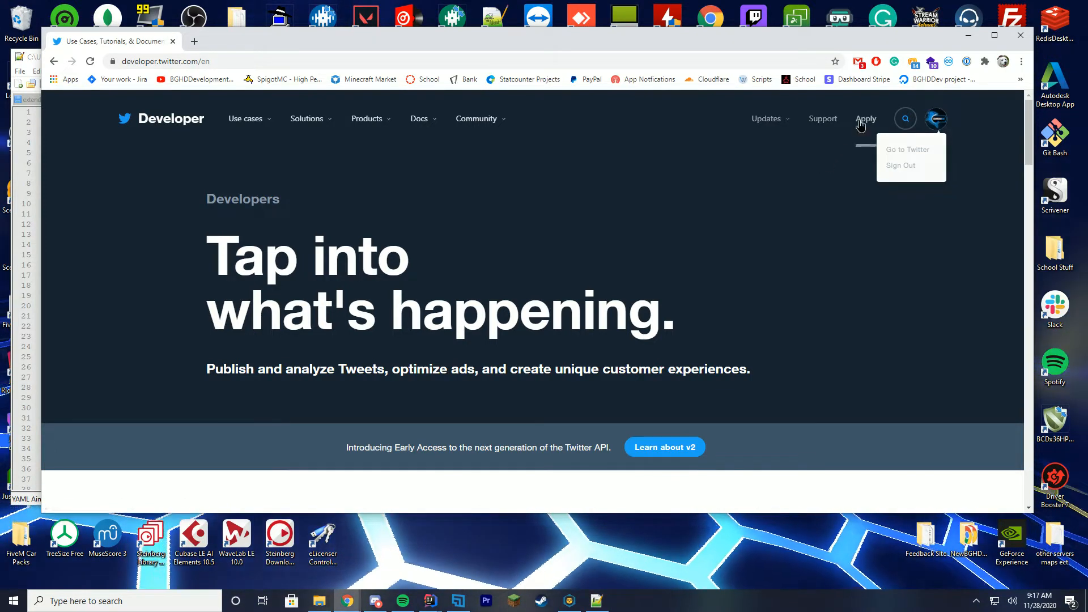
{"action": "left_click", "coordinate": [865, 118]}
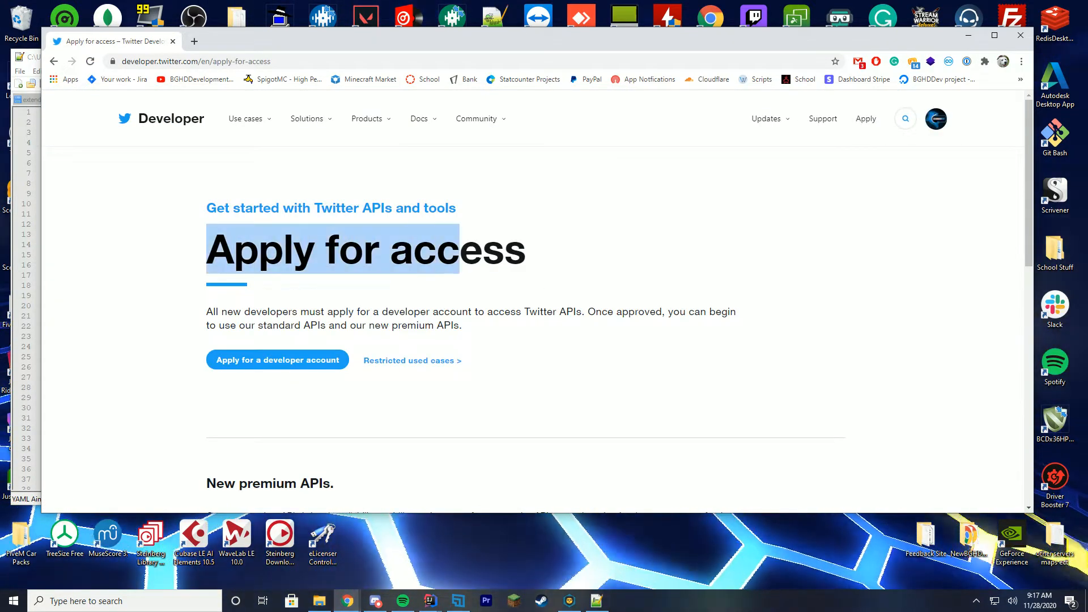
{"action": "scroll", "scroll_direction": "down", "scroll_amount": 3}
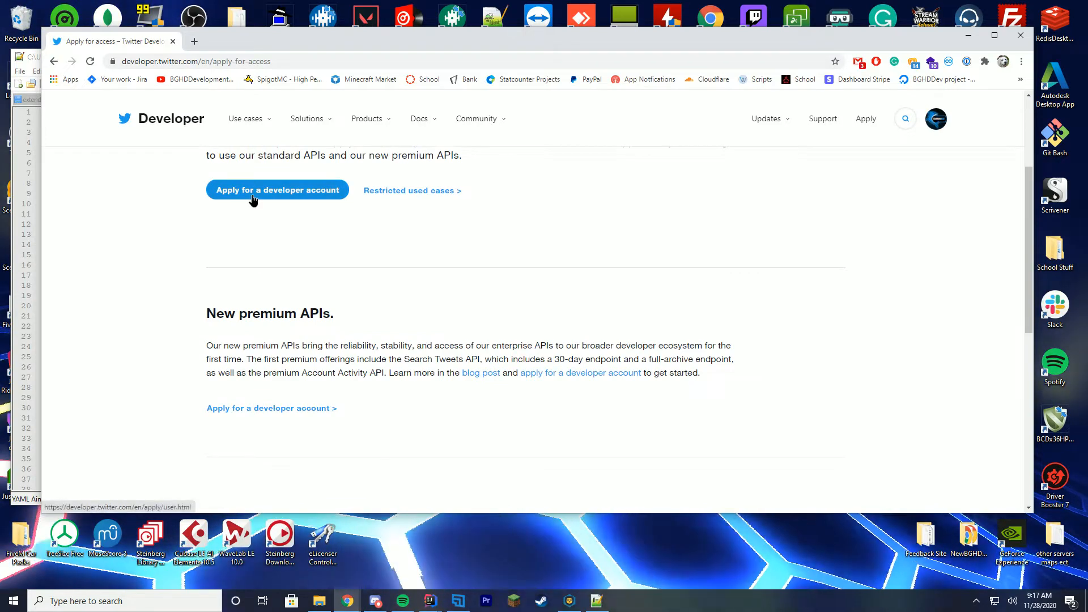
Start the developer account application with 'Making a bot' as the reason
{"action": "left_click", "coordinate": [277, 190]}
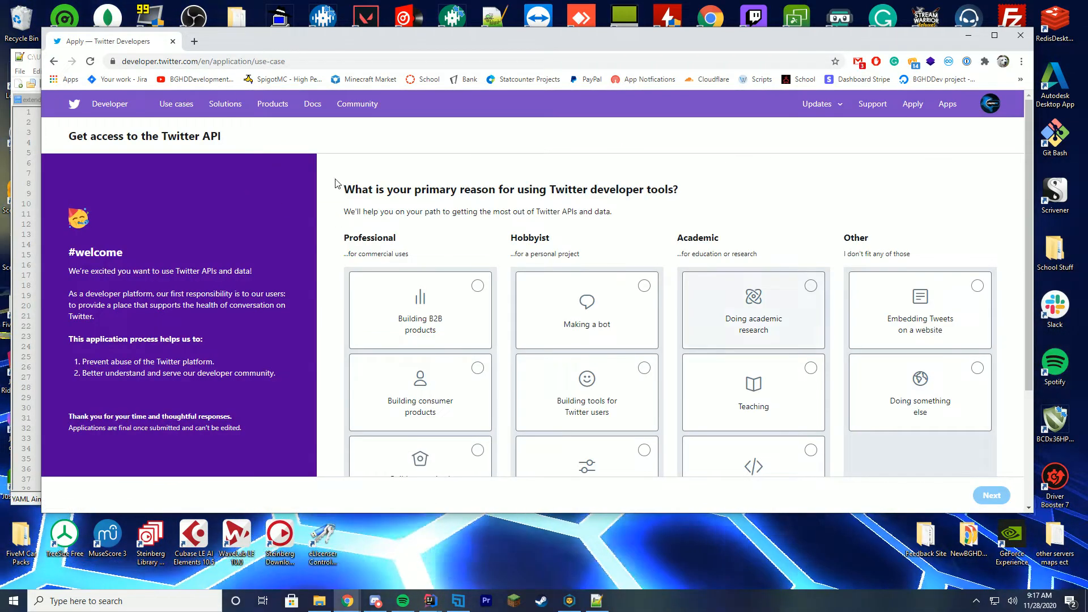
{"action": "scroll", "scroll_direction": "down", "scroll_amount": 3}
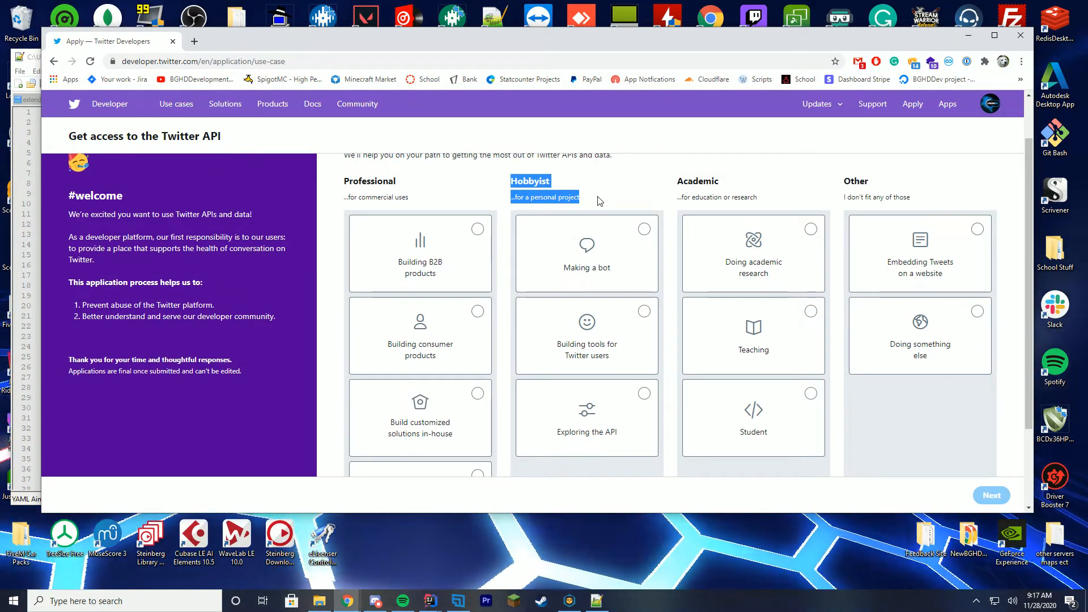
{"action": "scroll", "scroll_direction": "down", "scroll_amount": 3}
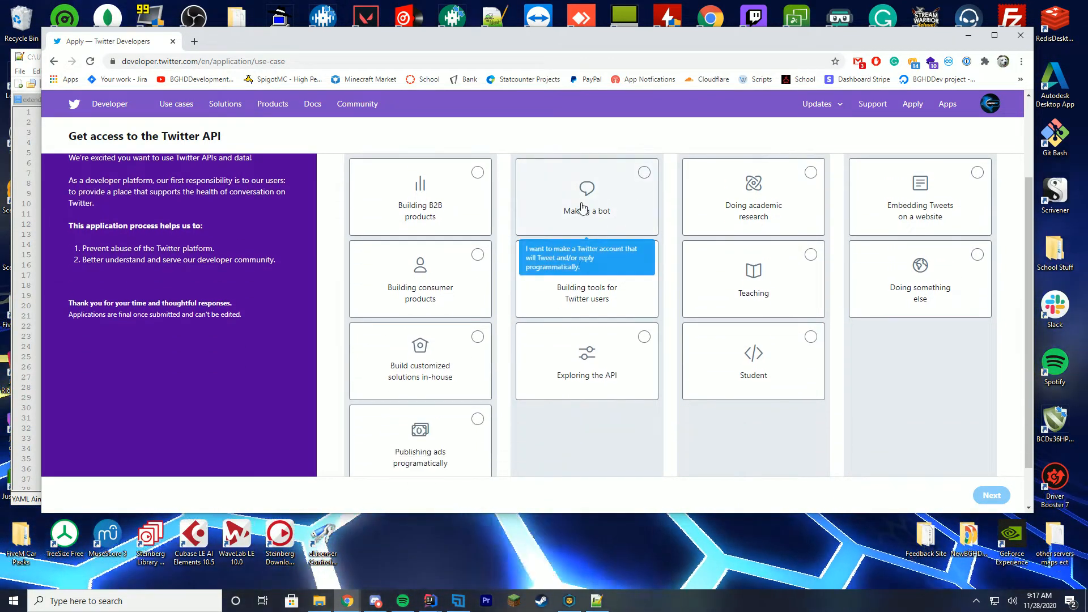
{"action": "left_click", "coordinate": [587, 197]}
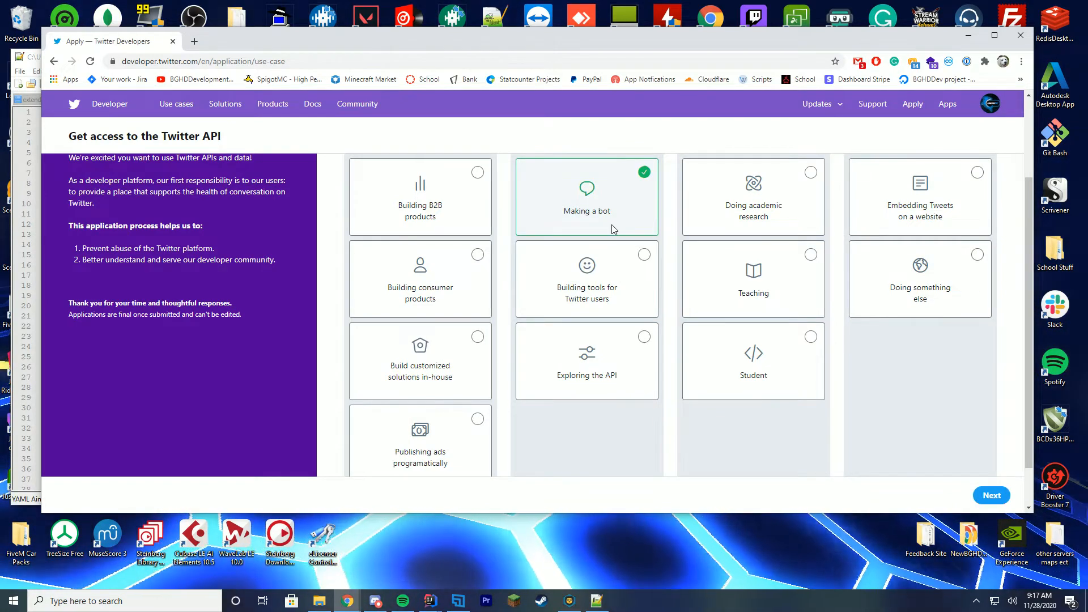
{"action": "left_click", "coordinate": [990, 495]}
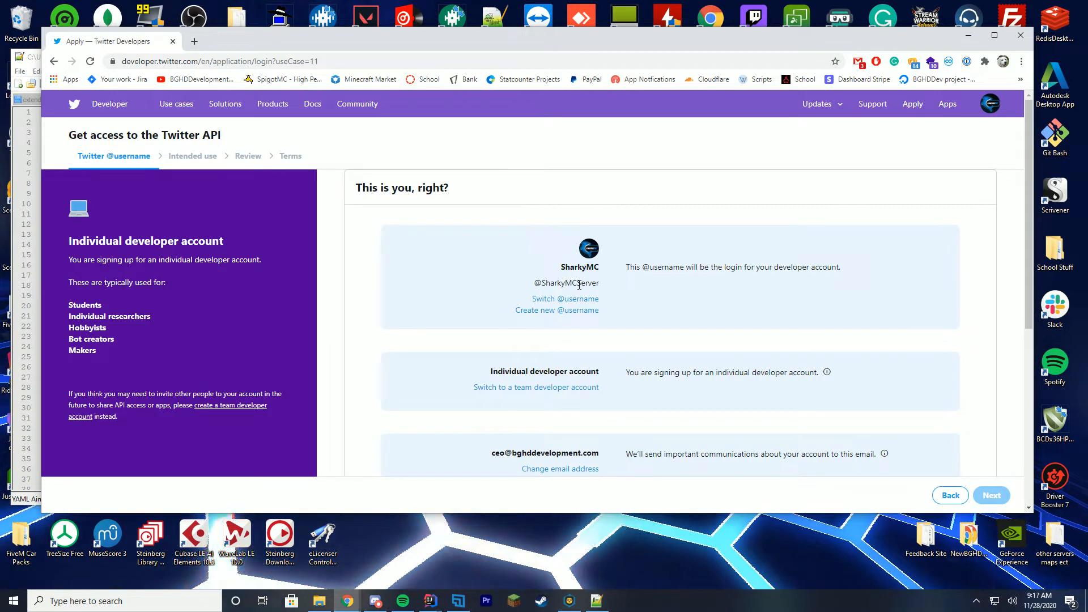
Set the country to United States and the account name to SharkyMC
{"action": "scroll", "scroll_direction": "down", "scroll_amount": 3}
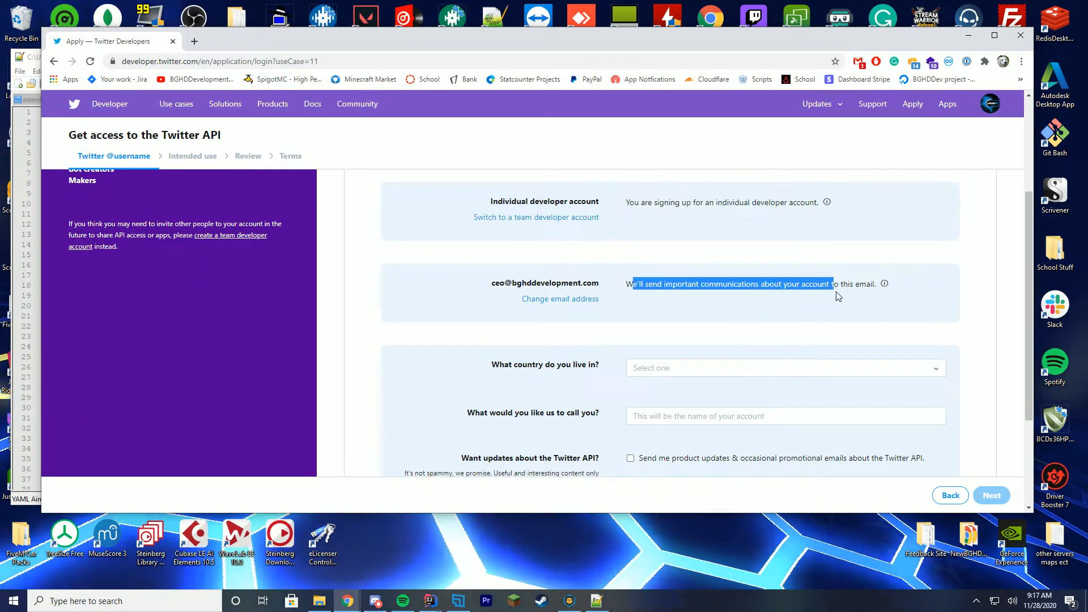
{"action": "left_click", "coordinate": [785, 368]}
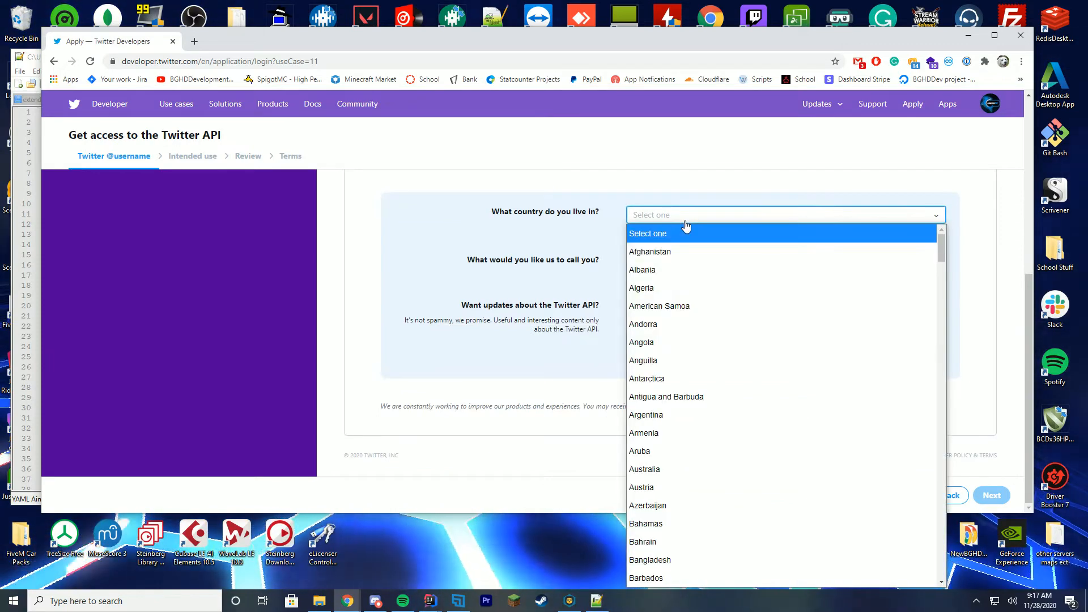
{"action": "scroll", "scroll_direction": "down", "scroll_amount": 3}
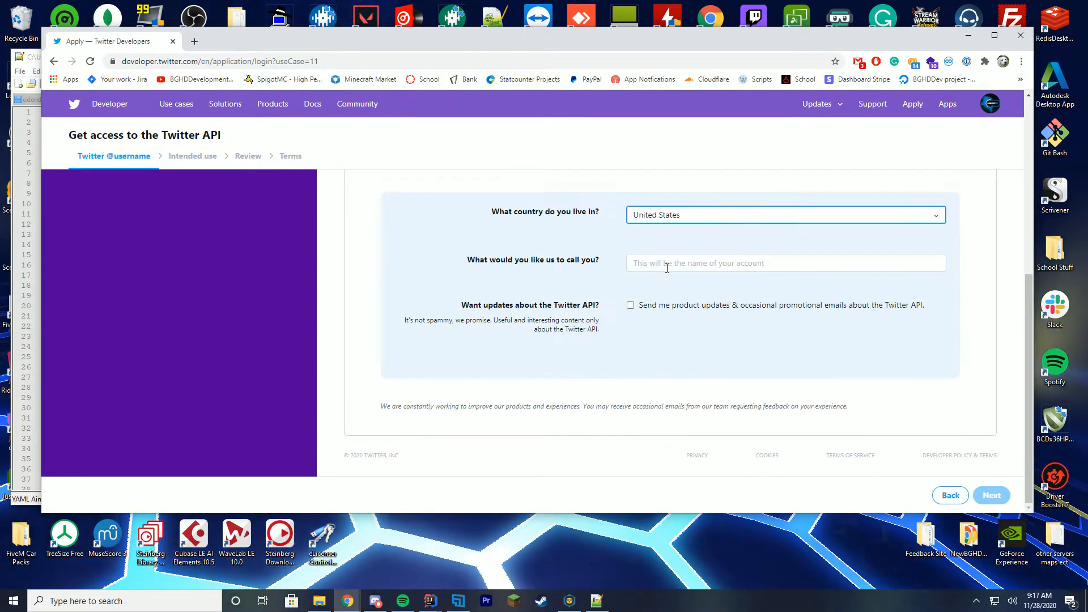
{"action": "type", "text": "s"}
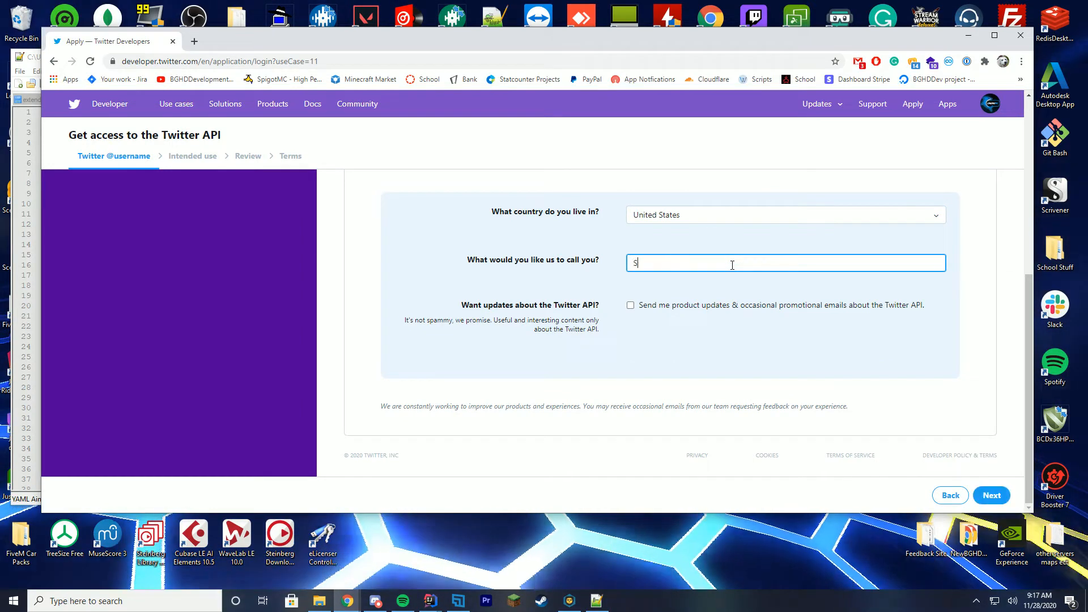
{"action": "type", "text": "harkyMC"}
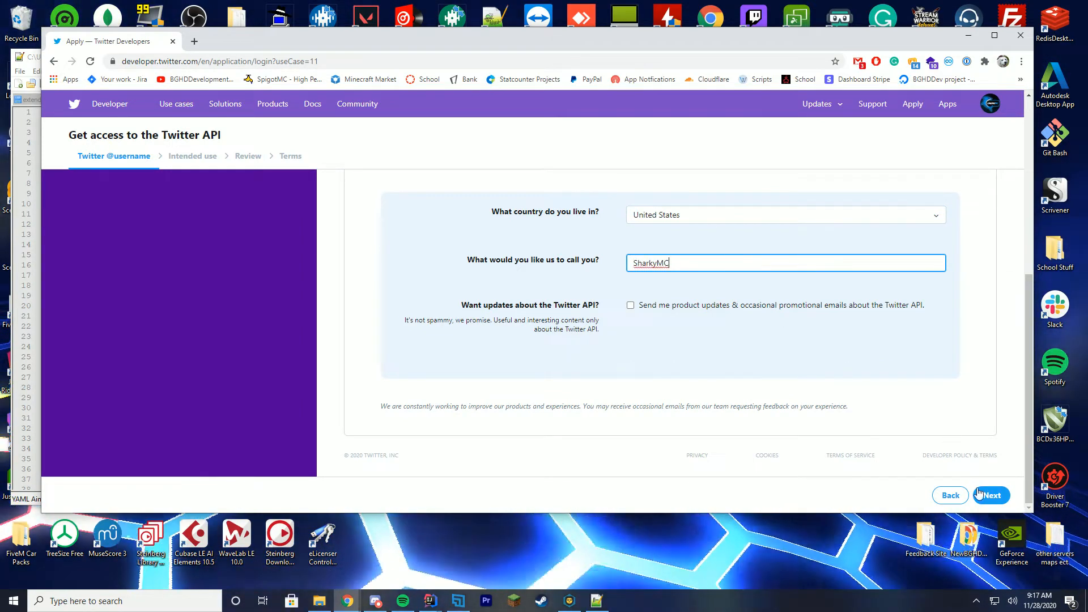
Begin the use description: sending auto messages via a server plugin connected to Twitter
{"action": "left_click", "coordinate": [992, 495]}
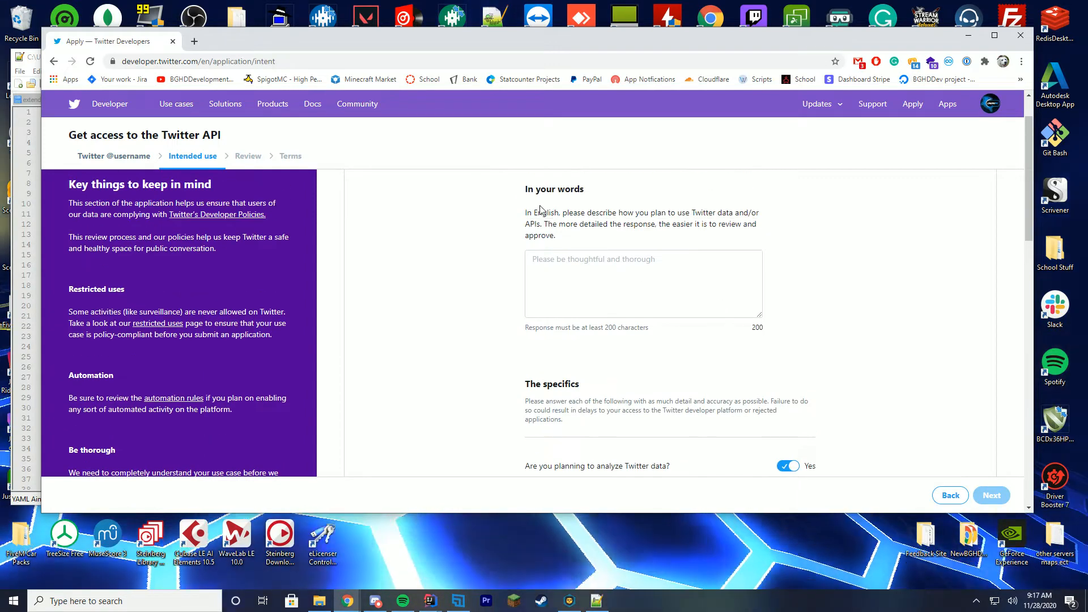
{"action": "left_click", "coordinate": [643, 282]}
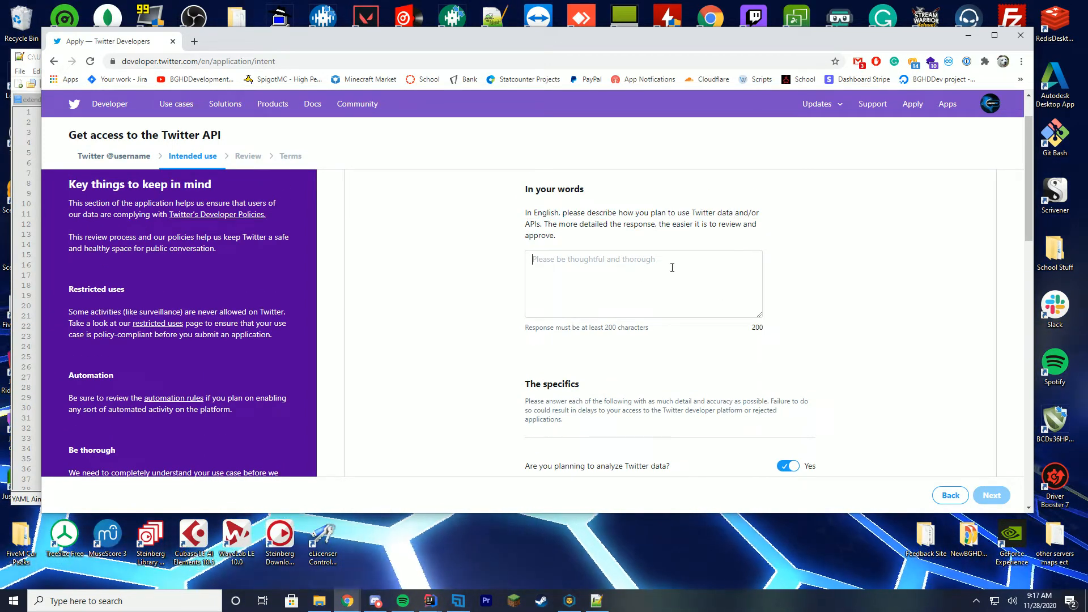
{"action": "type", "text": "Sending"}
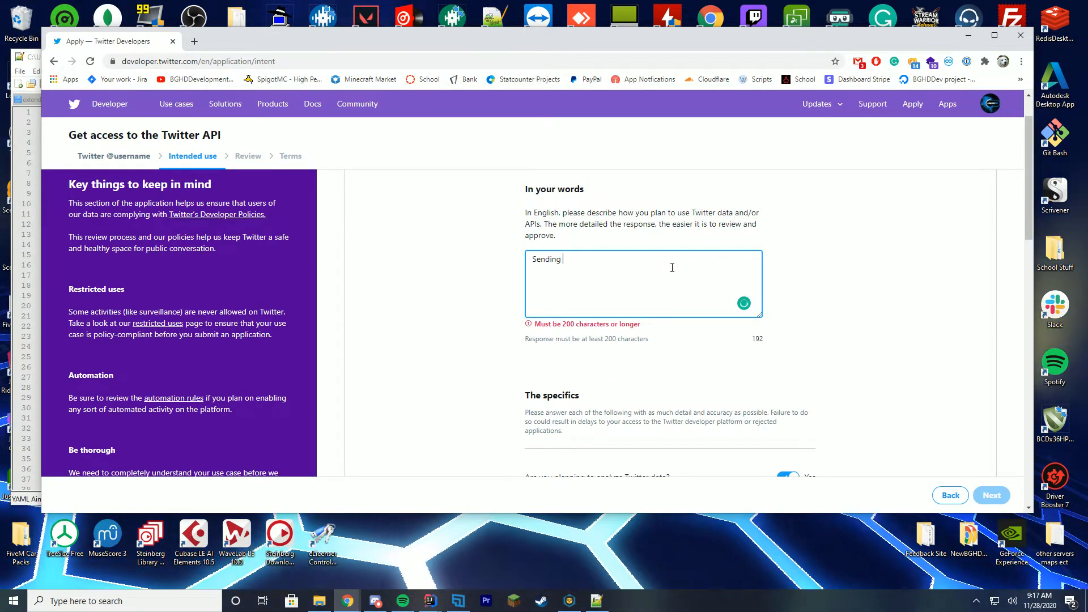
{"action": "type", "text": "auto messages via a Minecraft"}
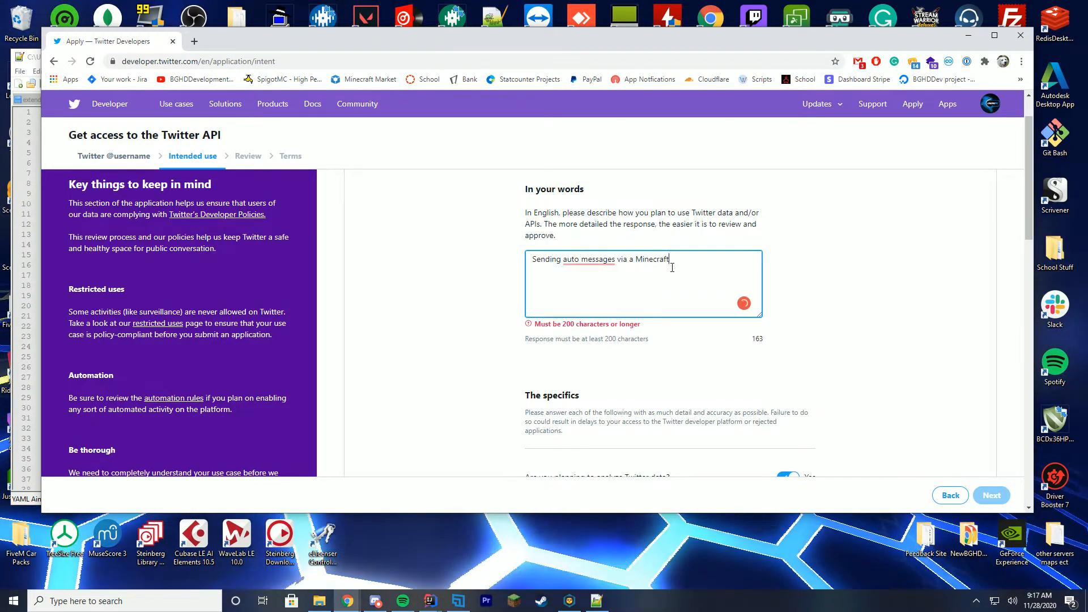
{"action": "type", "text": "server plugin. This will allow us to"}
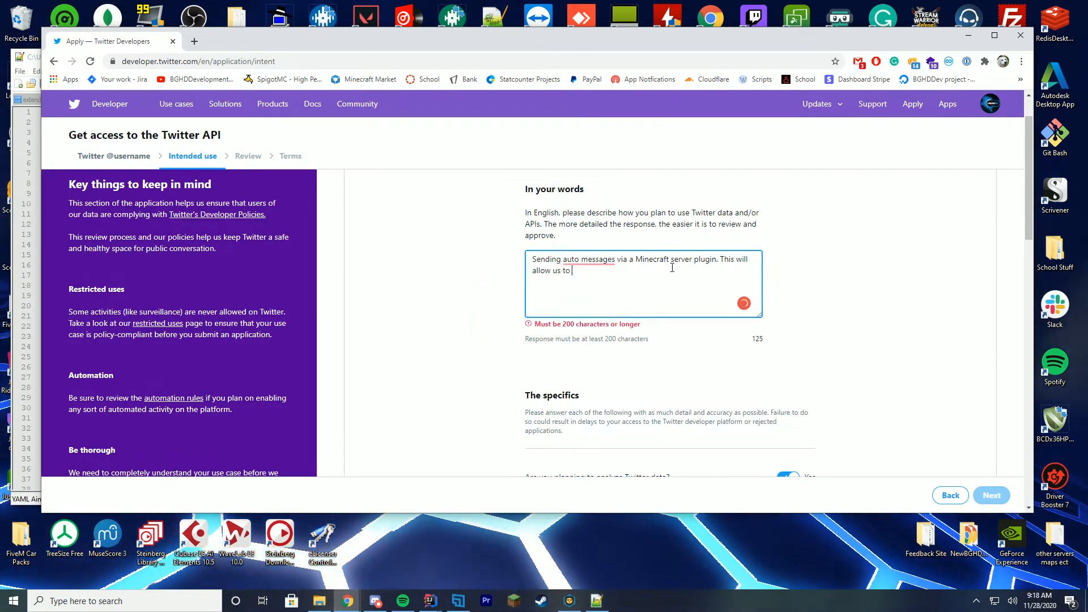
{"action": "type", "text": "connect our"}
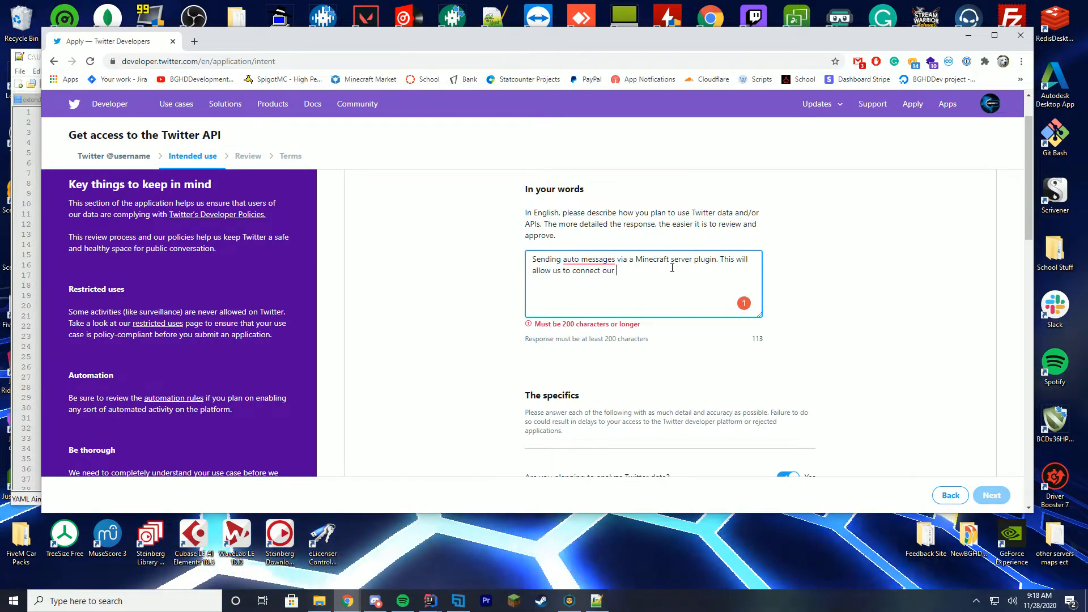
{"action": "type", "text": "twitter to the plugin and"}
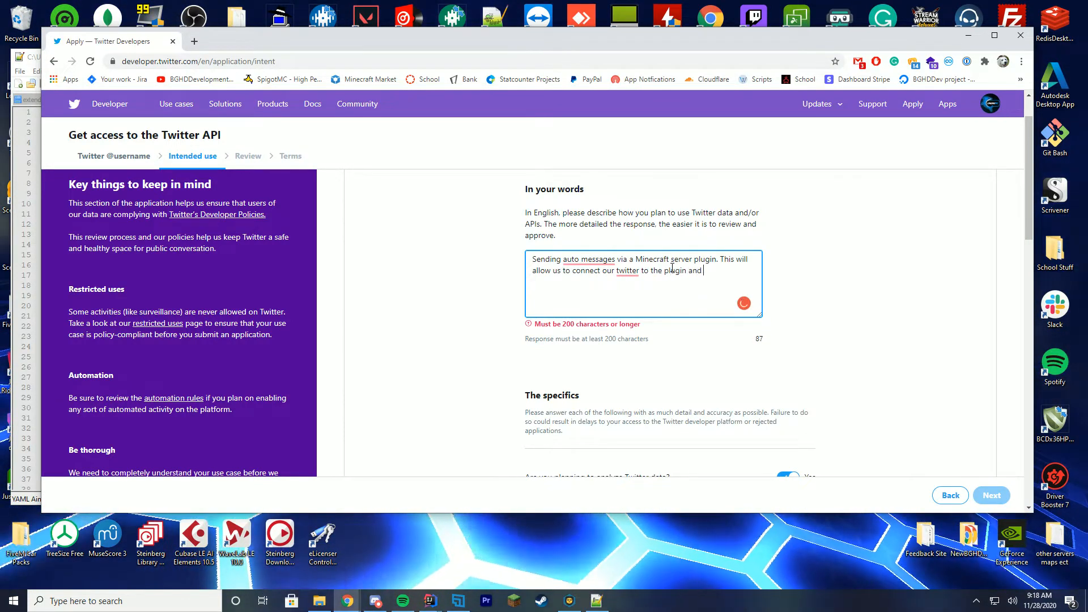
Add that it tweets when games begin or end and who won, hyphenating 'auto-messages'
{"action": "type", "text": "tweet out when"}
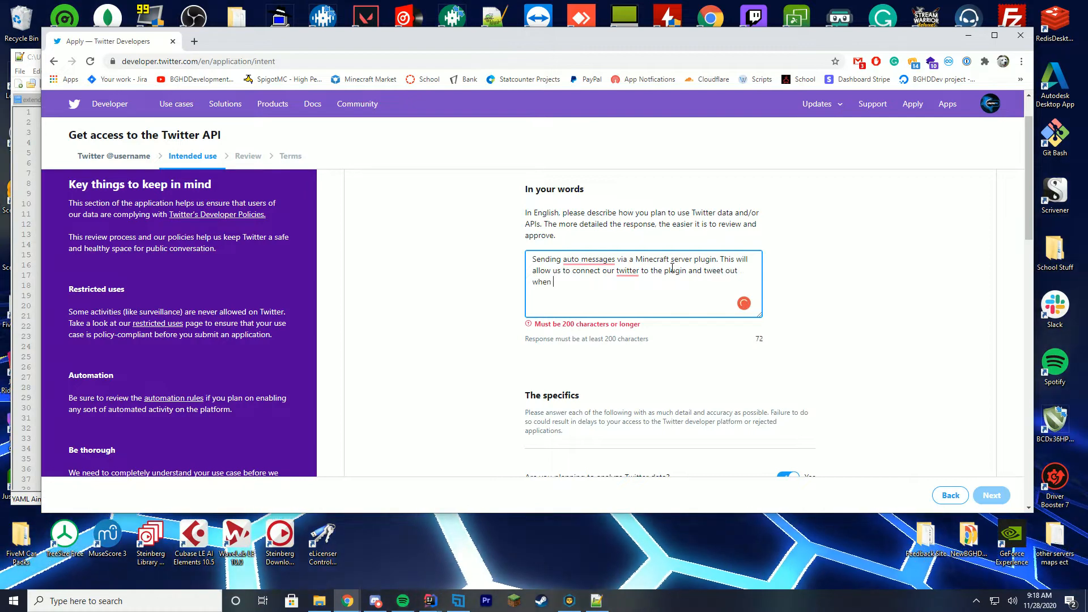
{"action": "type", "text": "games begin or e"}
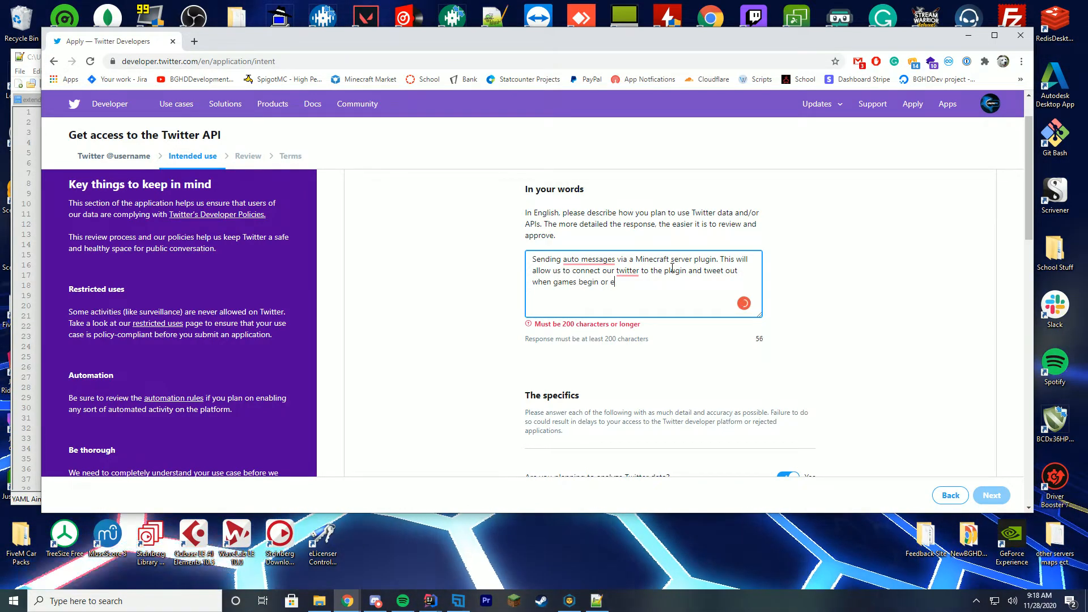
{"action": "type", "text": "nd. It will also"}
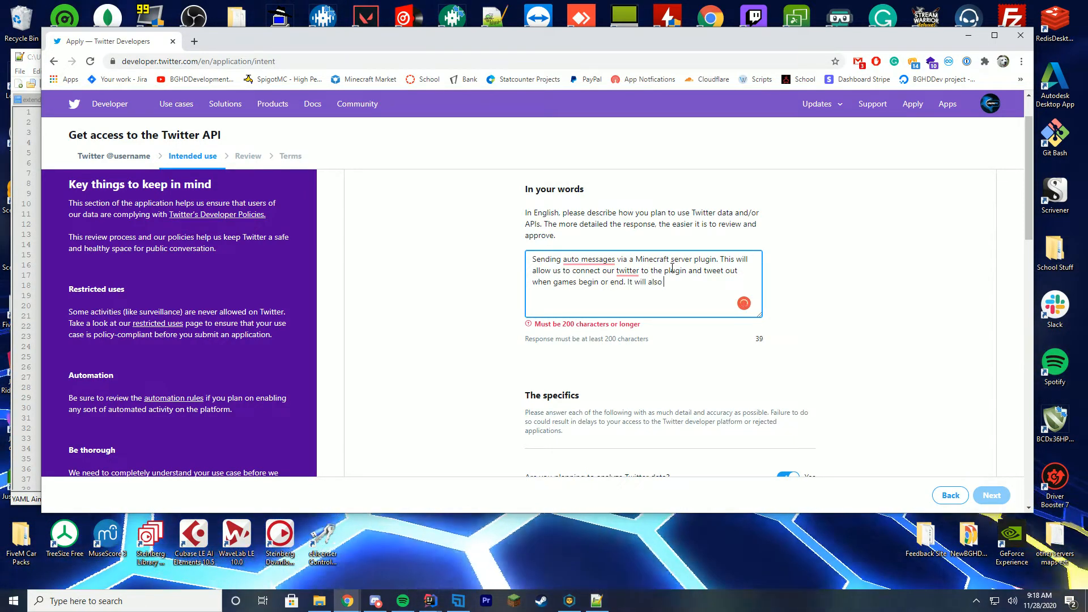
{"action": "type", "text": "display who won"}
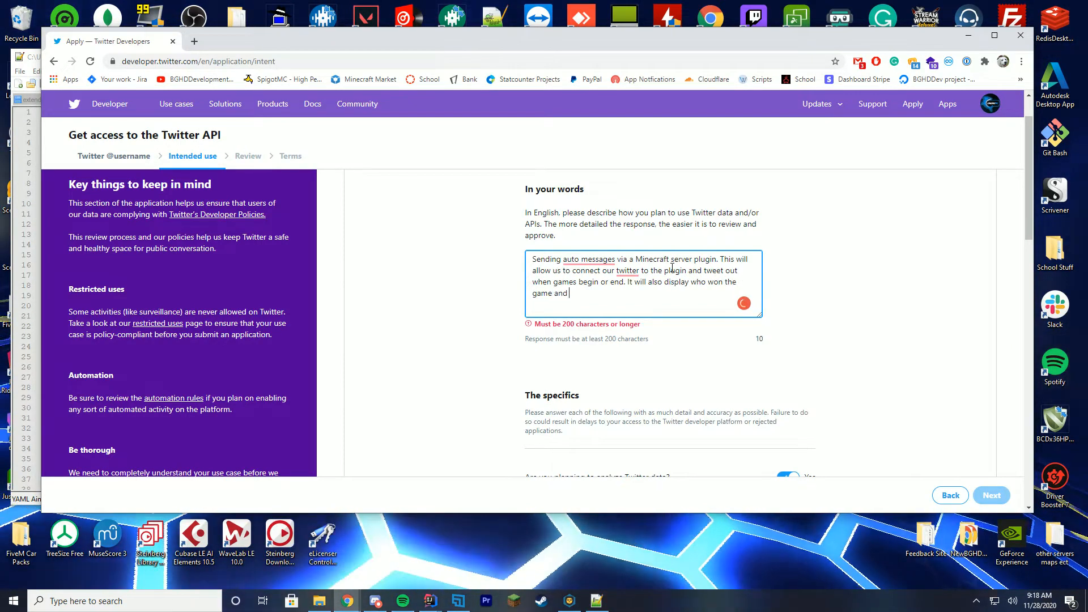
{"action": "type", "text": "their stats for that gam"}
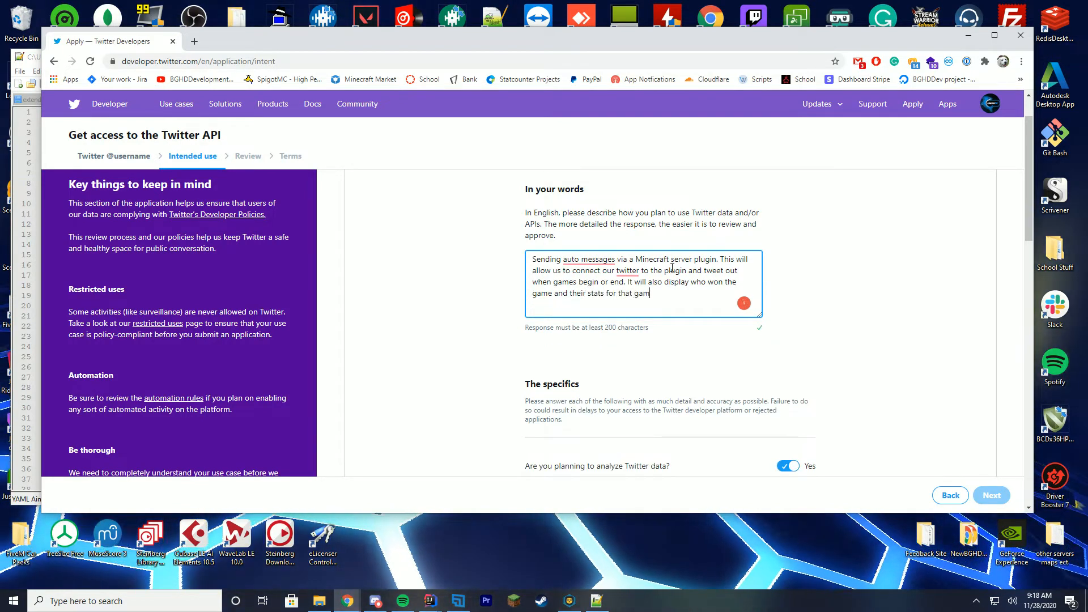
{"action": "left_click", "coordinate": [590, 259]}
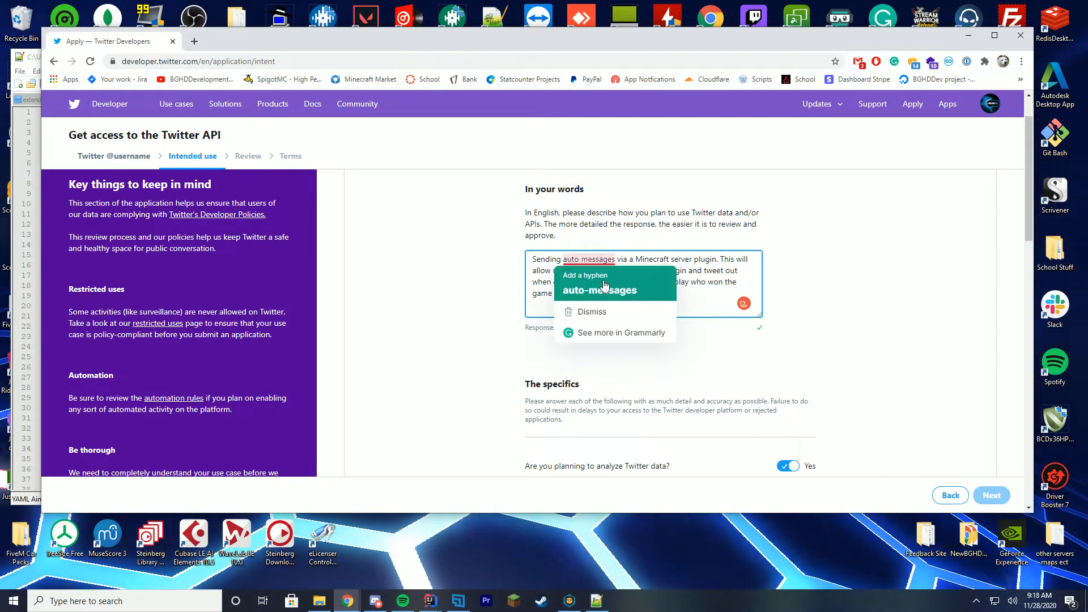
{"action": "left_click", "coordinate": [600, 284]}
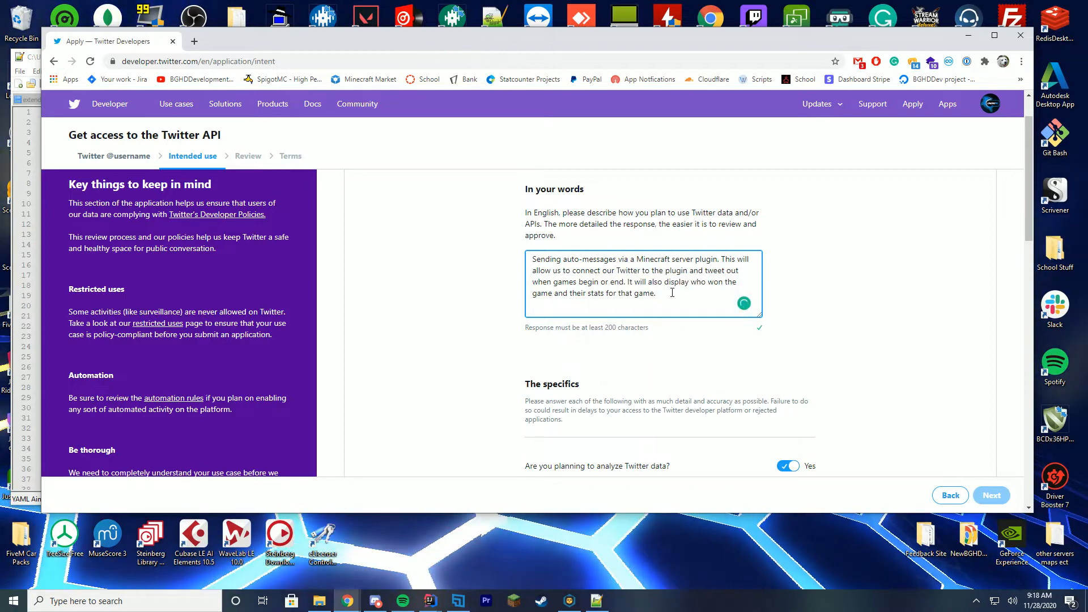
Answer No to analyzing Twitter data and describe displaying game information
{"action": "scroll", "scroll_direction": "down", "scroll_amount": 3}
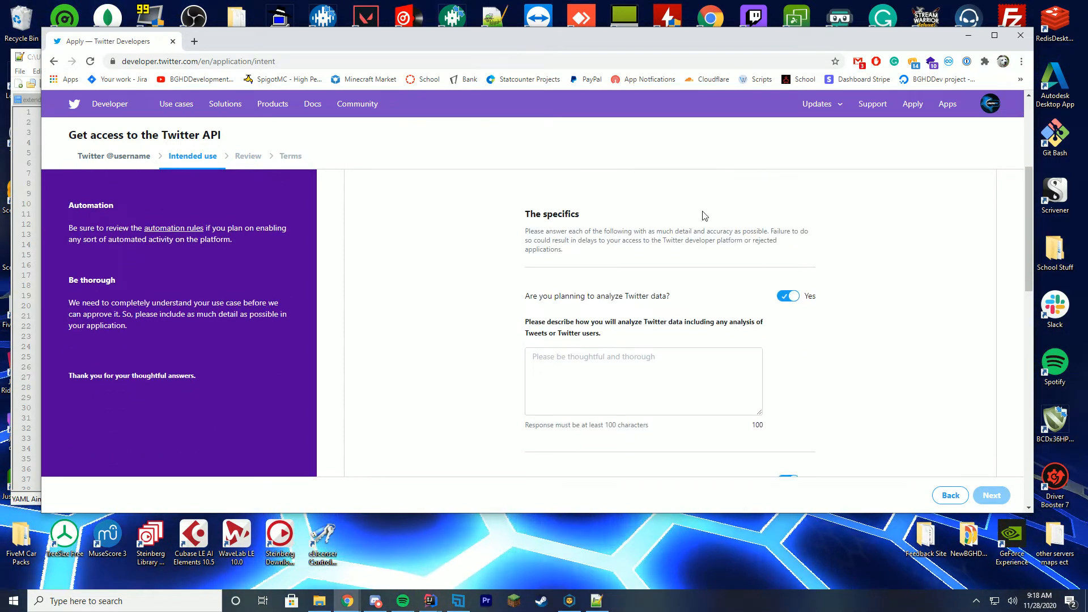
{"action": "left_click", "coordinate": [788, 296]}
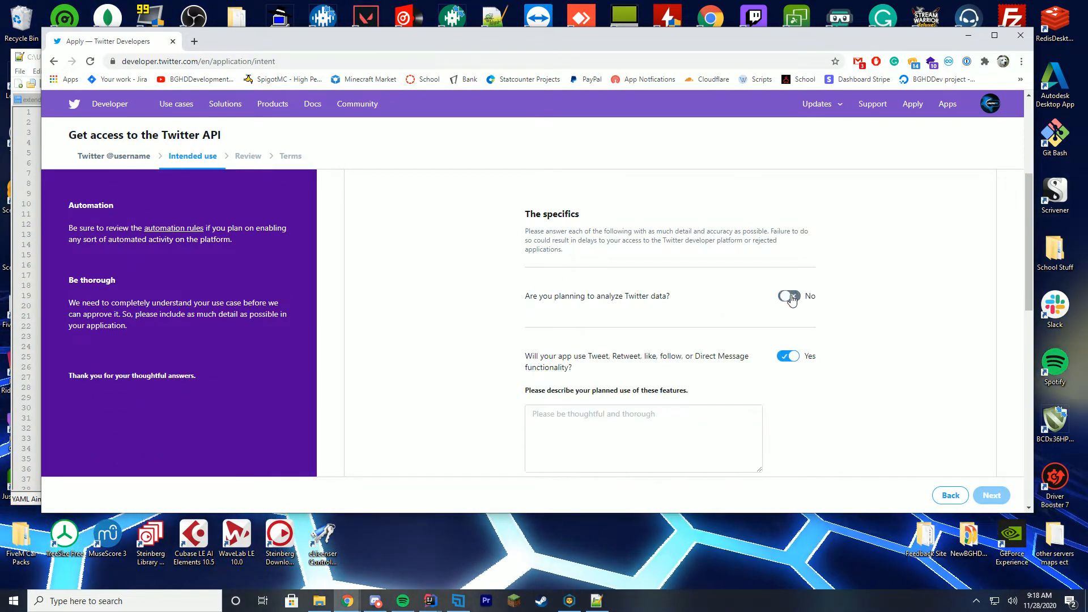
{"action": "scroll", "scroll_direction": "down", "scroll_amount": 3}
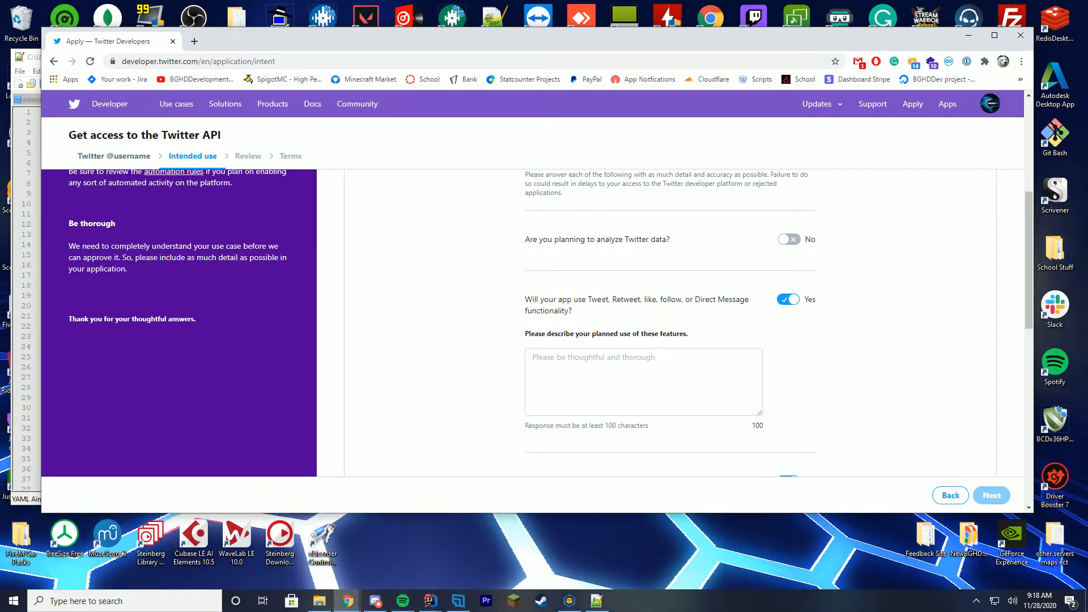
{"action": "scroll", "scroll_direction": "down", "scroll_amount": 3}
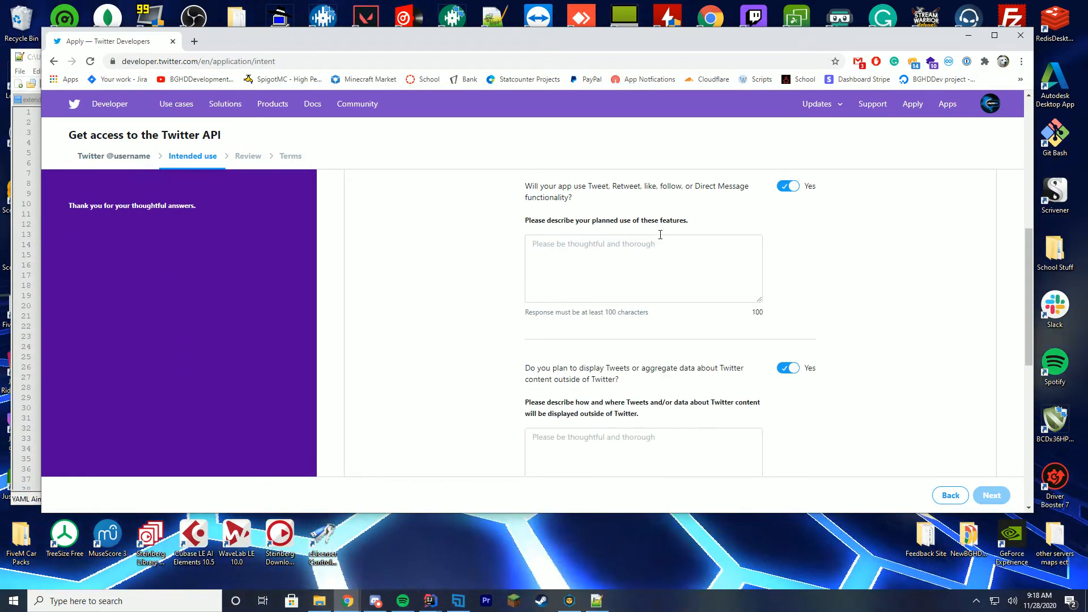
{"action": "type", "text": "it will tweet only a"}
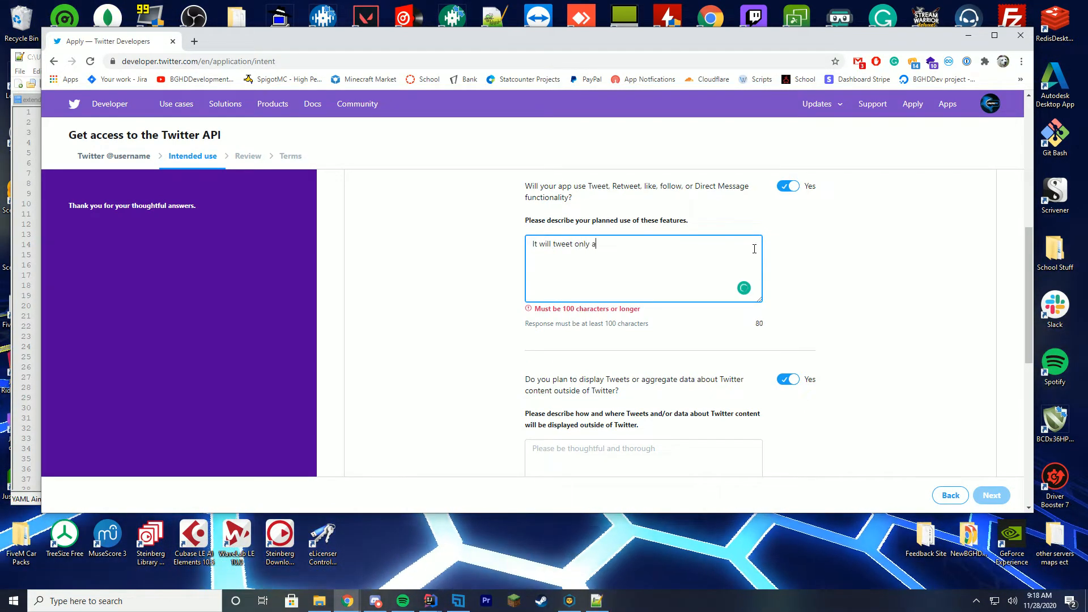
{"action": "type", "text": "nd display"}
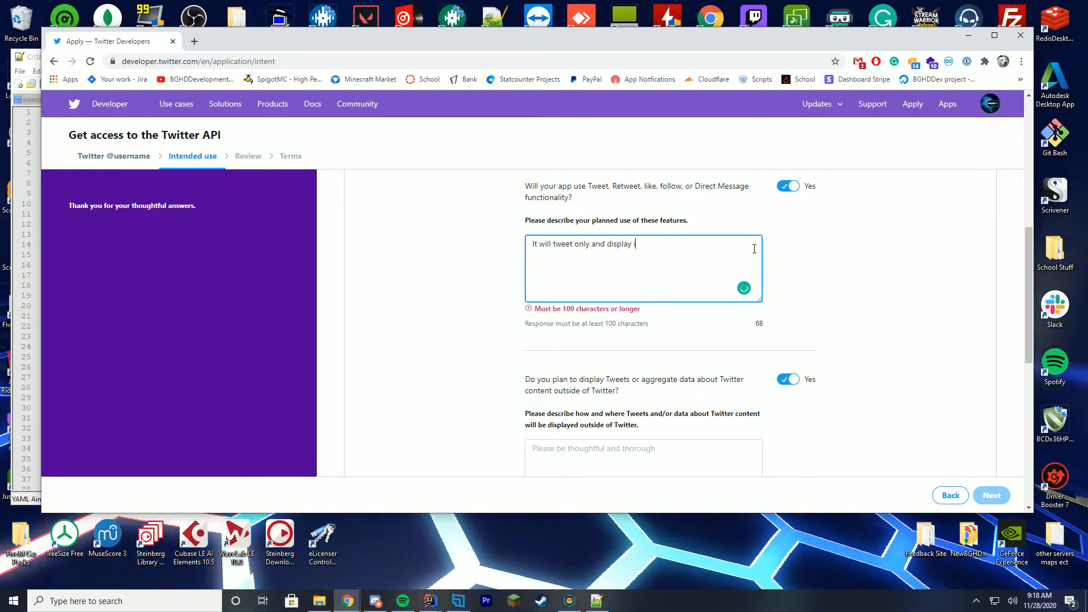
{"action": "type", "text": "information r"}
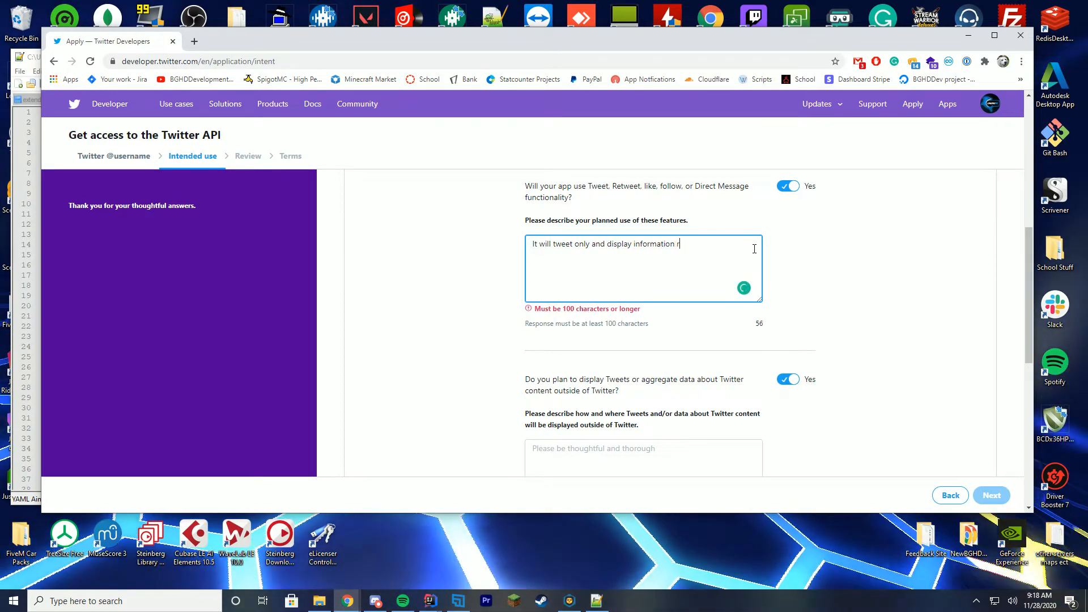
{"action": "type", "text": "regarding the game tak"}
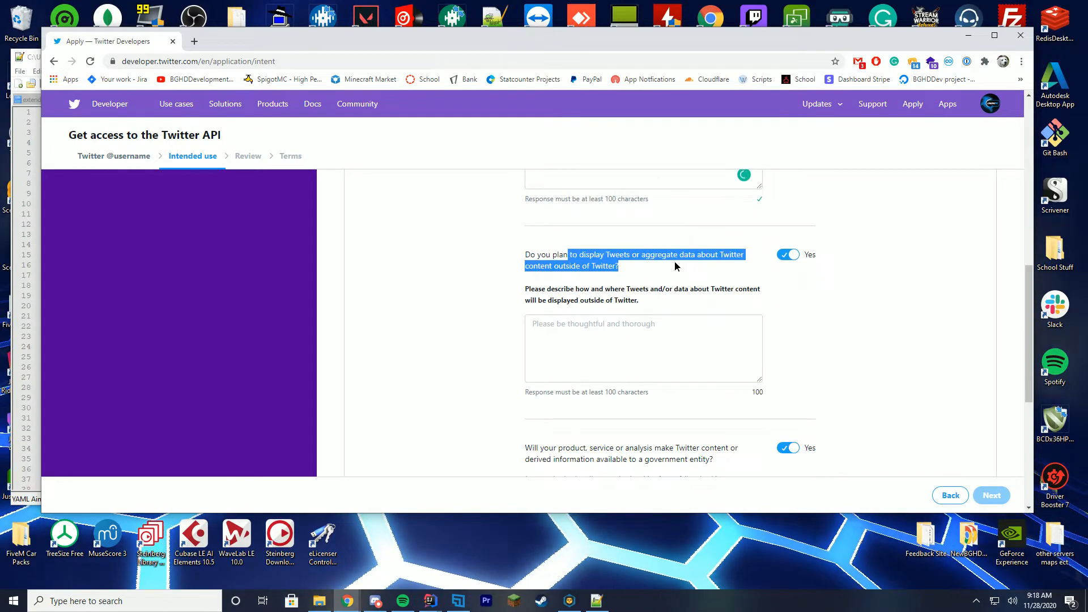
Answer No to displaying Tweets off Twitter, approve the review, and submit the application
{"action": "left_click", "coordinate": [691, 271]}
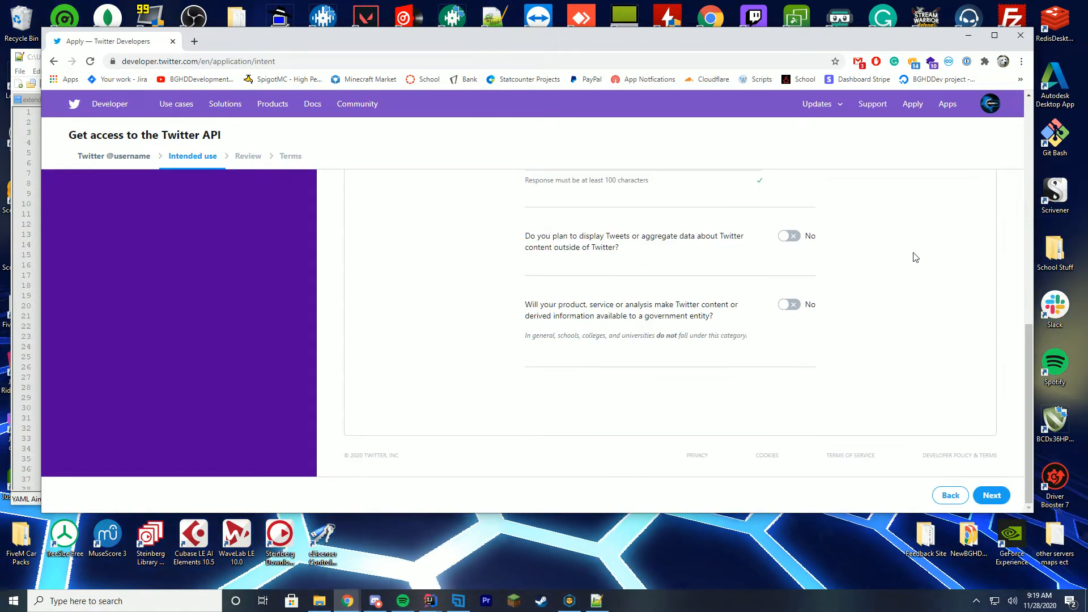
{"action": "left_click", "coordinate": [992, 495]}
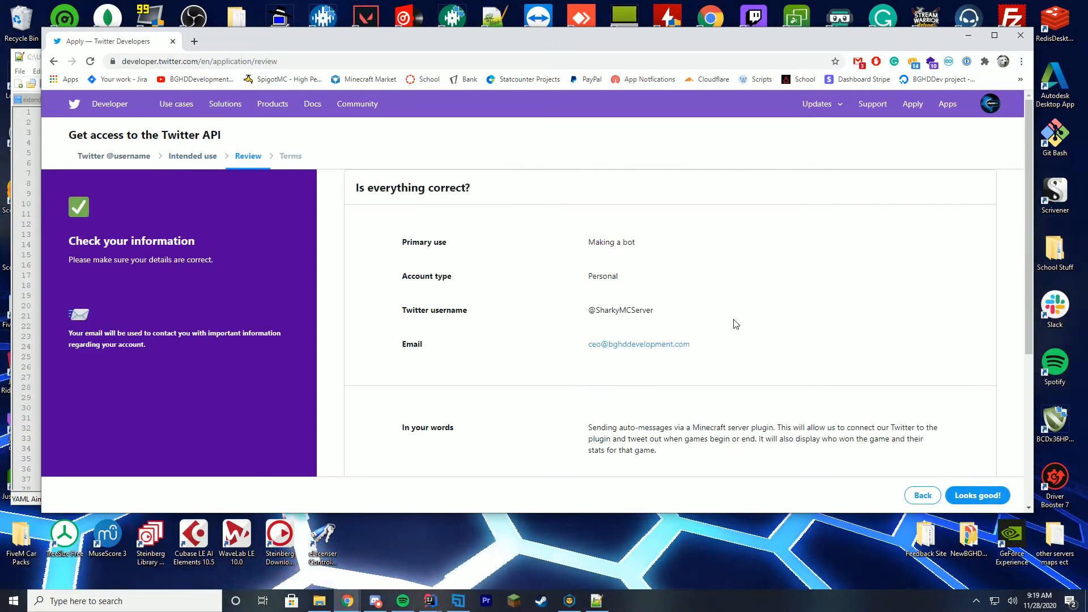
{"action": "scroll", "scroll_direction": "down", "scroll_amount": 3}
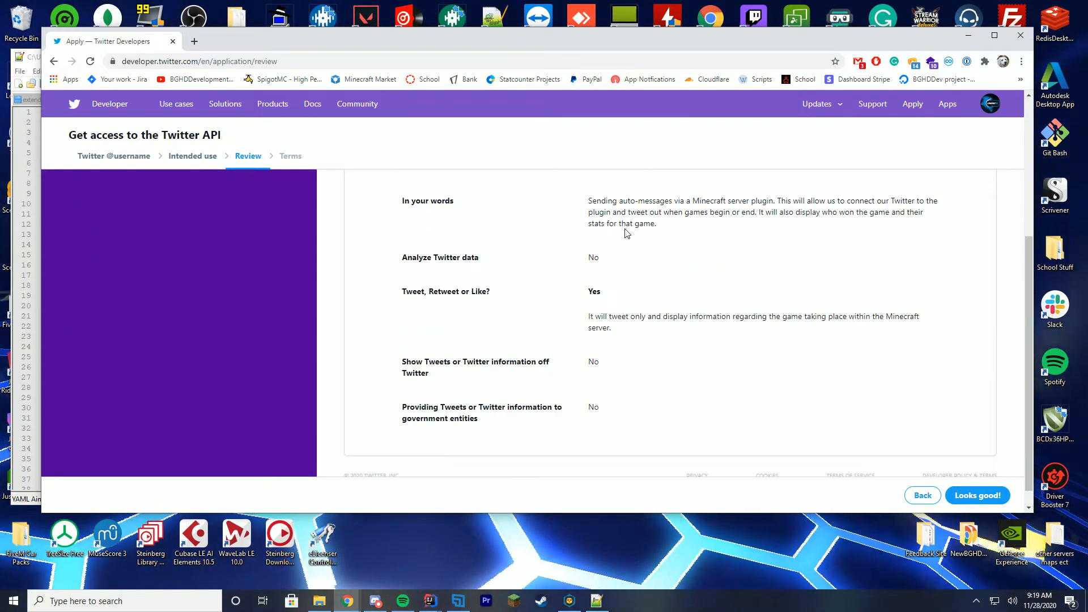
{"action": "left_click", "coordinate": [976, 495]}
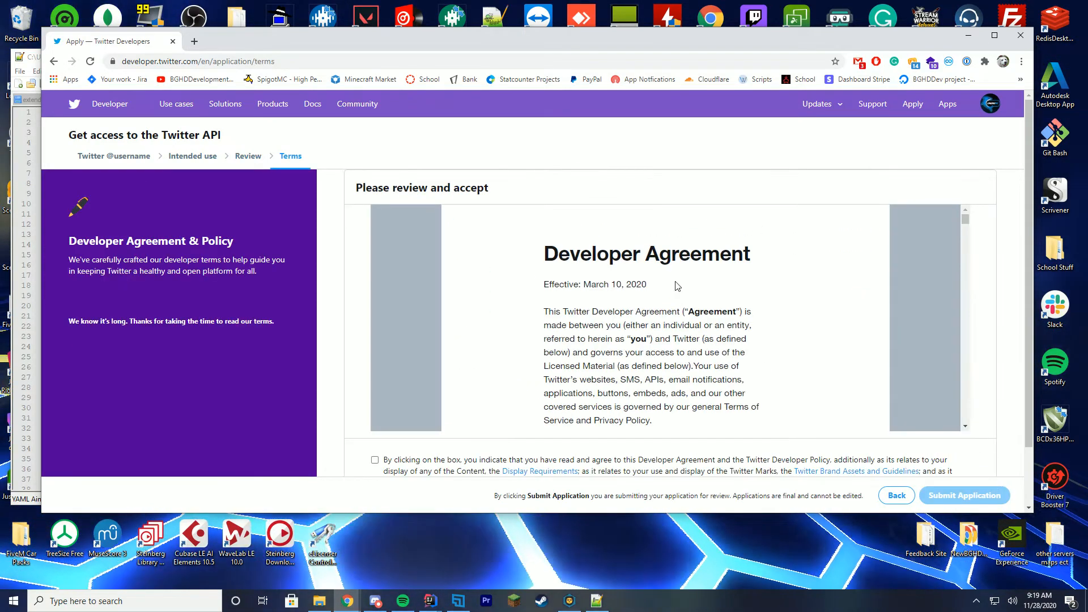
{"action": "left_click", "coordinate": [965, 495]}
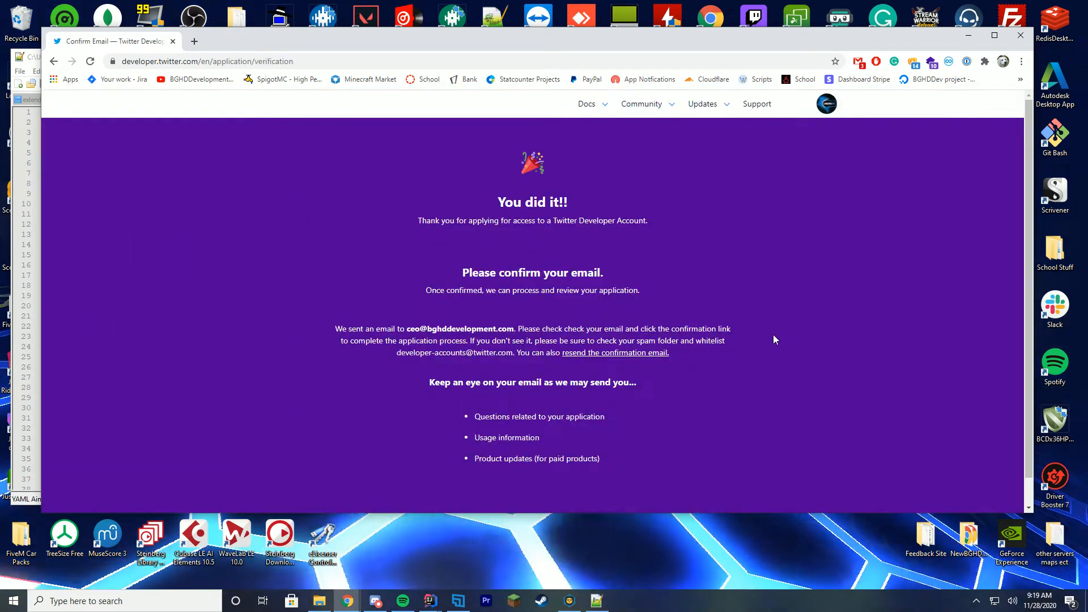
Select text on the 'You did it!!' page about the verification email
{"action": "left_click_drag", "start_coordinate": [497, 201], "coordinate": [647, 220]}
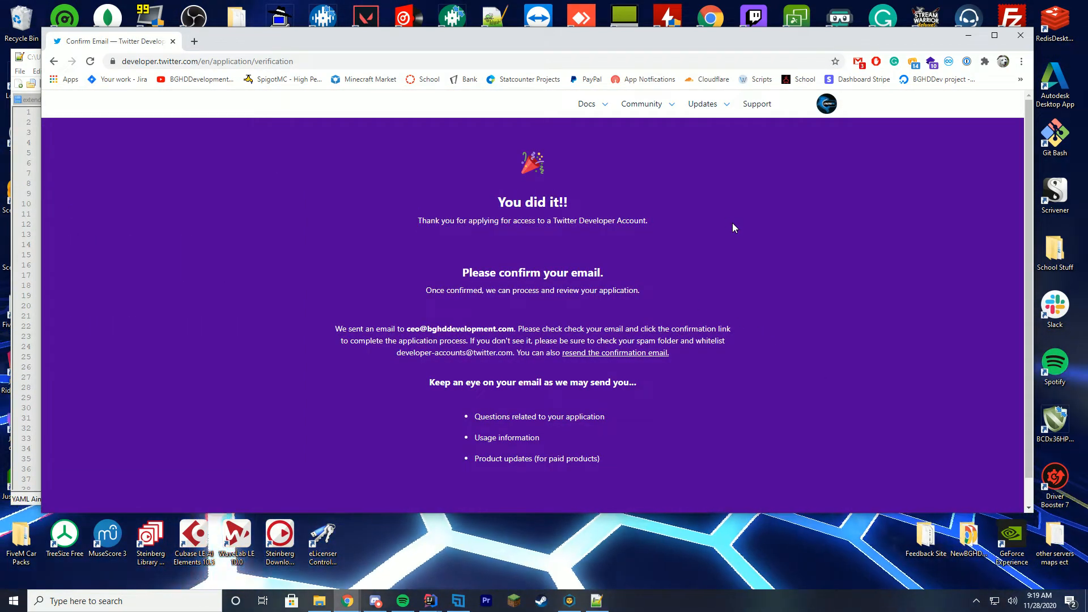
{"action": "mouse_move", "coordinate": [614, 352]}
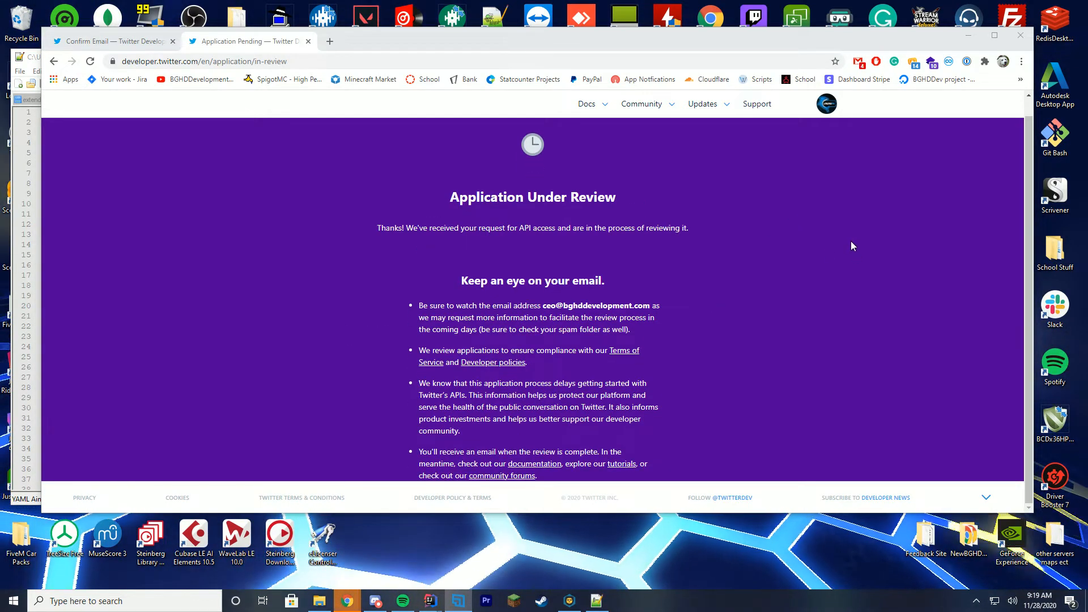
{"action": "mouse_move", "coordinate": [821, 232]}
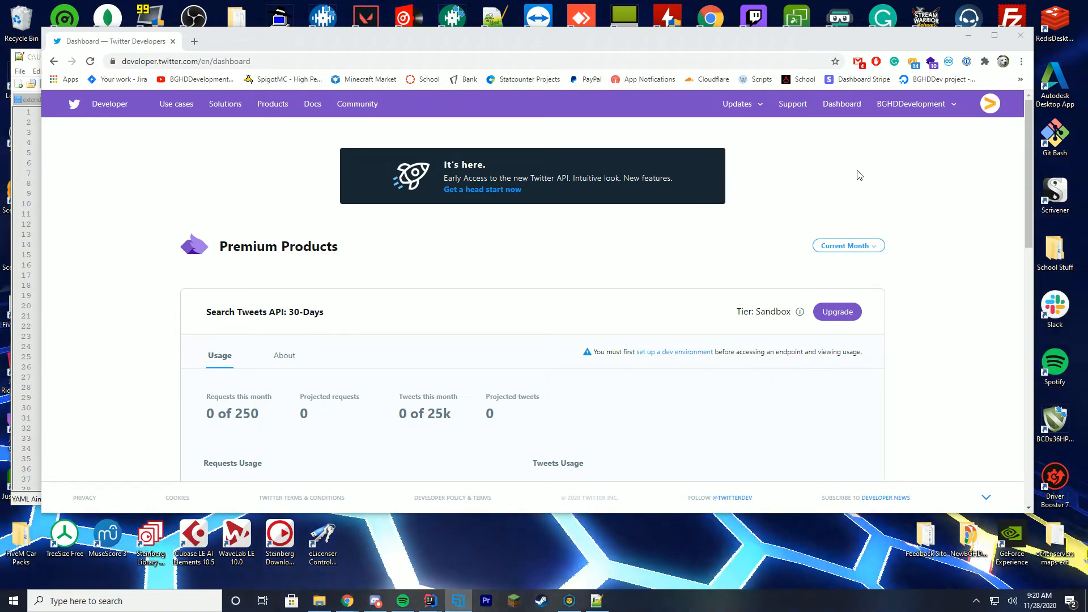
Navigate from the dashboard through the account dropdown to the Apps list
{"action": "left_click", "coordinate": [913, 103]}
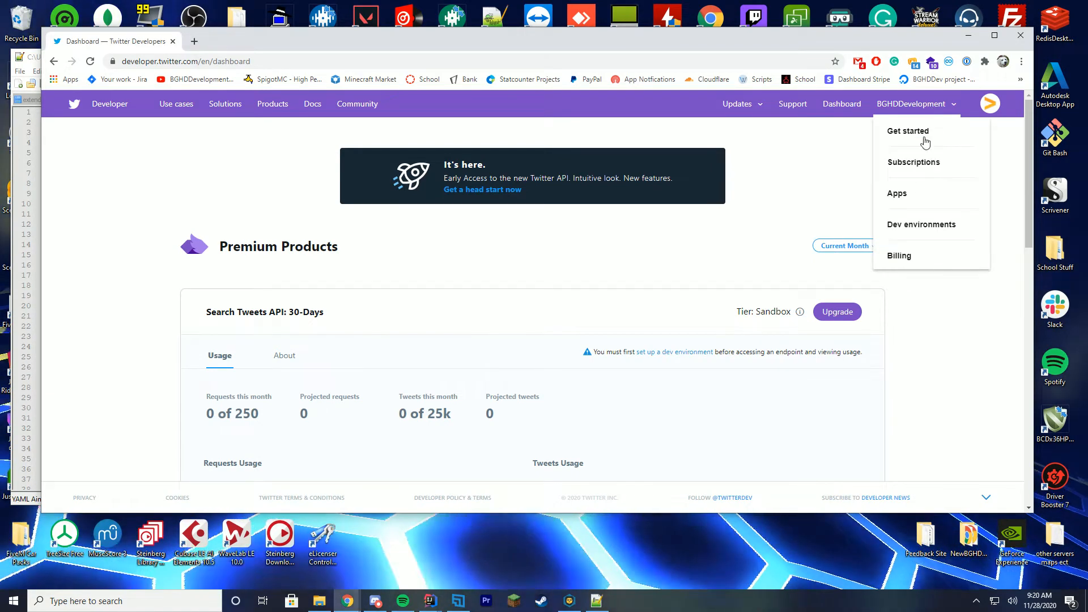
{"action": "mouse_move", "coordinate": [897, 194]}
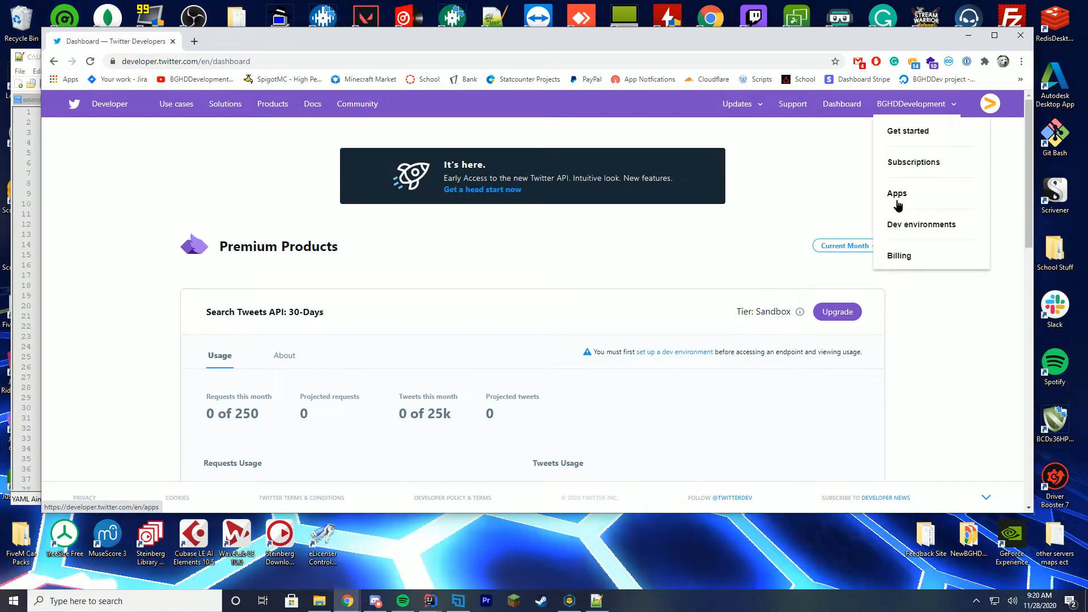
{"action": "left_click", "coordinate": [897, 194]}
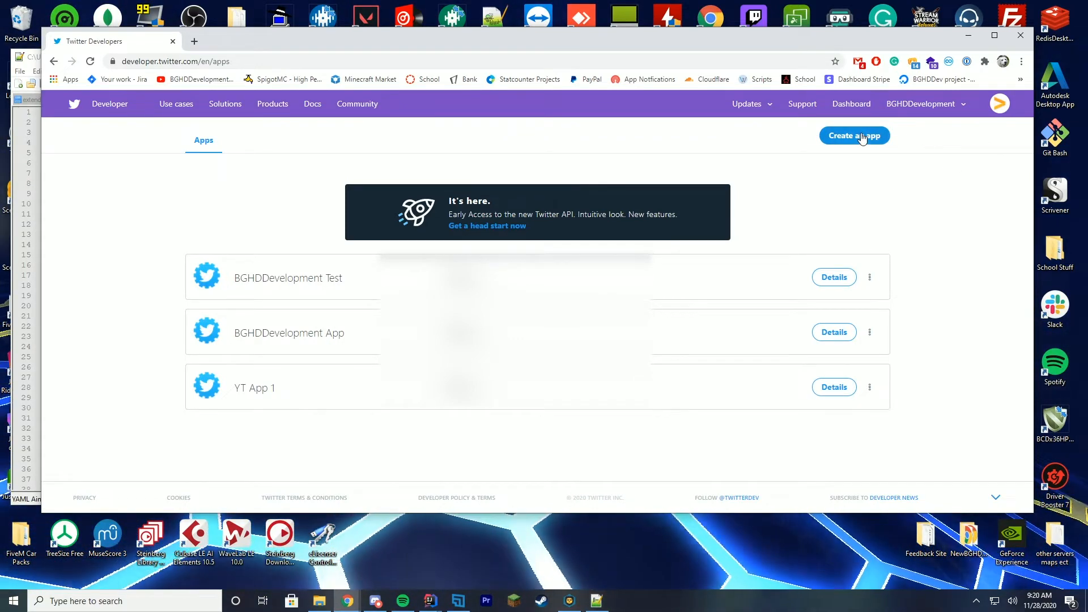
Start a new app named 'YouTube Video AutoTweet' and begin its Minecraft connection description
{"action": "left_click", "coordinate": [854, 135]}
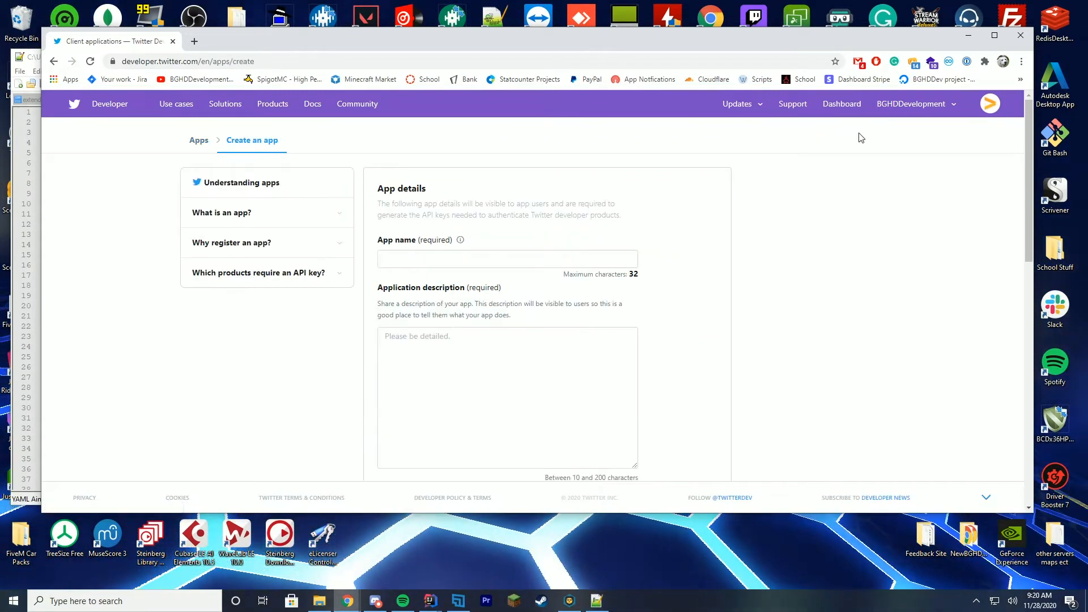
{"action": "left_click", "coordinate": [506, 259]}
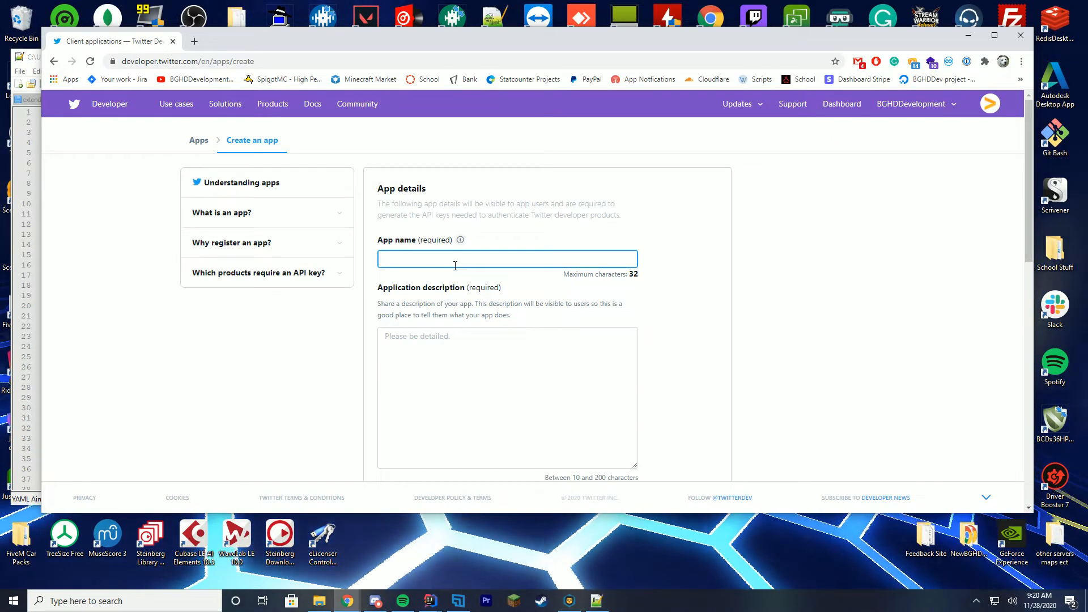
{"action": "type", "text": "YouTube Vid"}
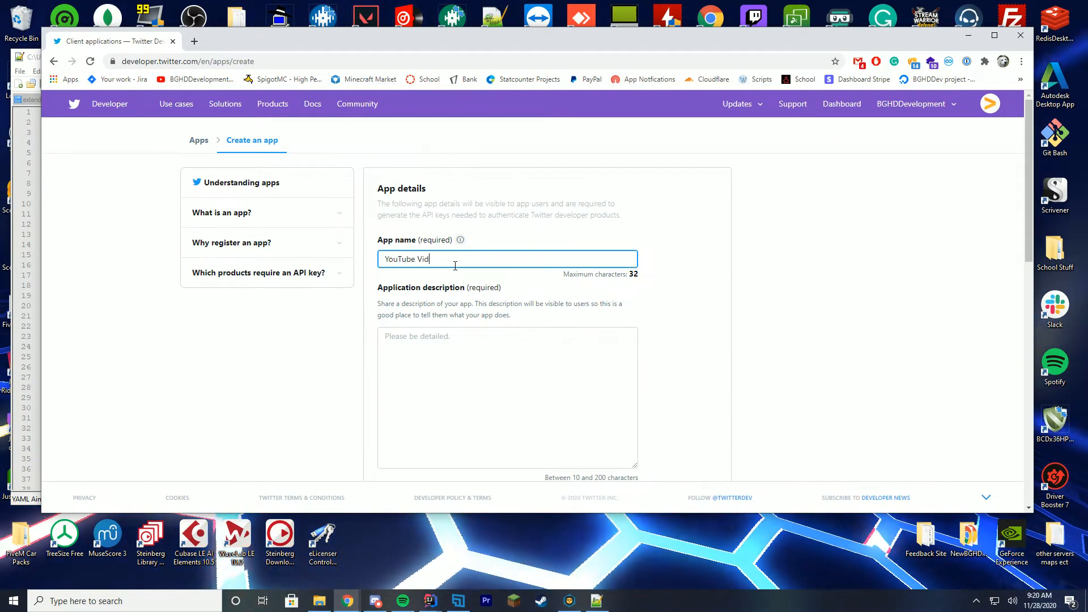
{"action": "type", "text": "eo"}
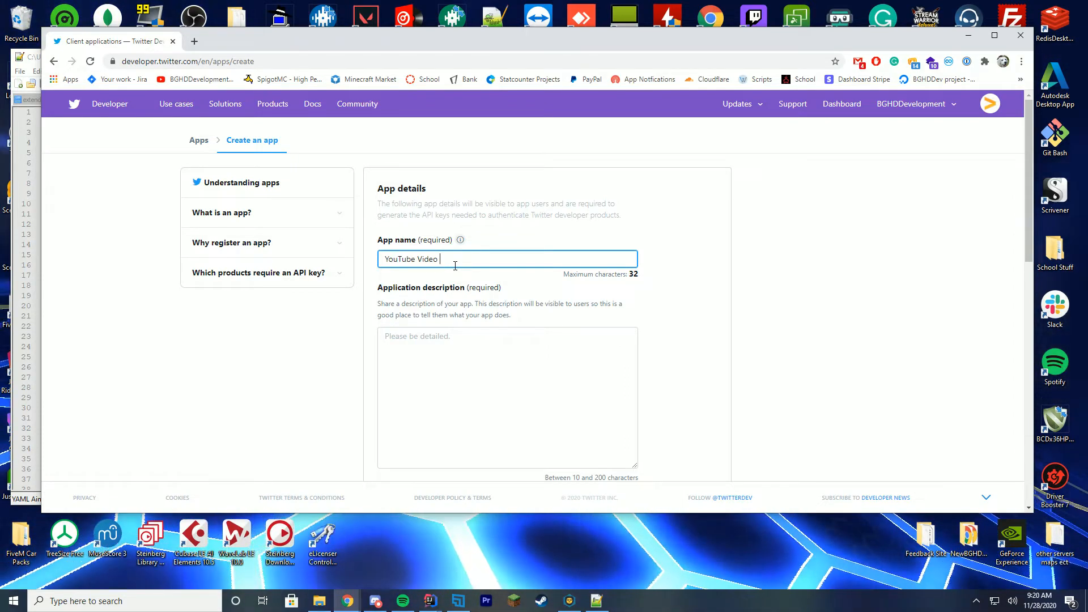
{"action": "type", "text": "AutoTweet"}
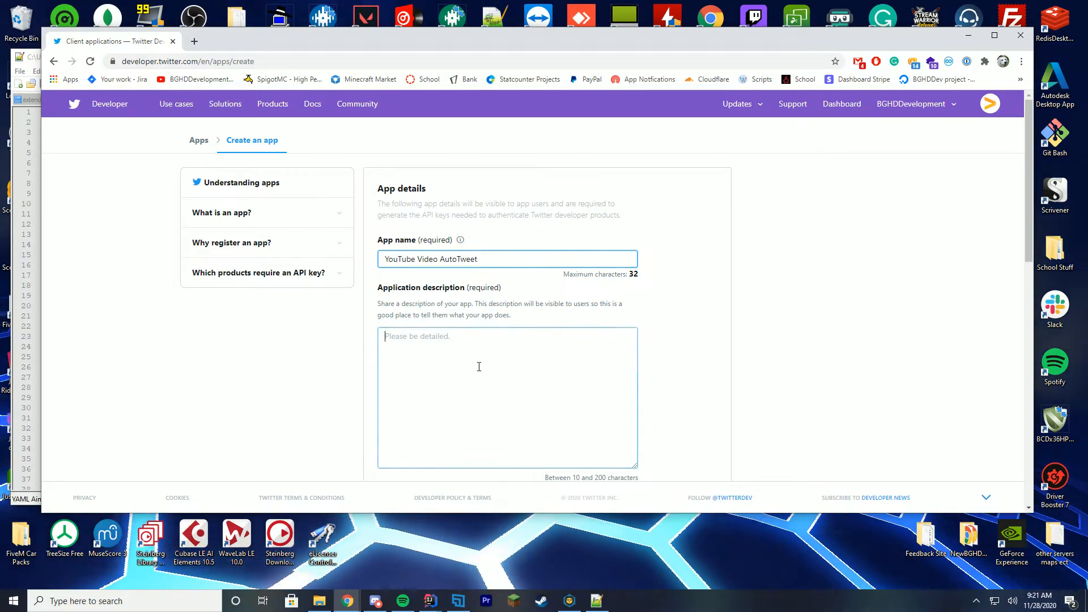
{"action": "type", "text": "Min"}
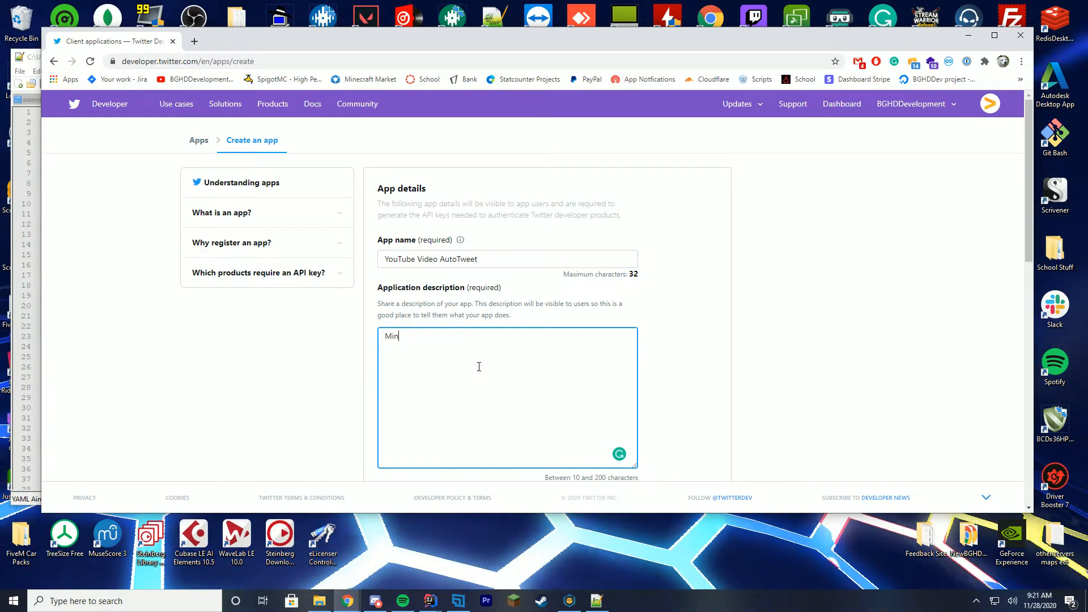
{"action": "type", "text": "c"}
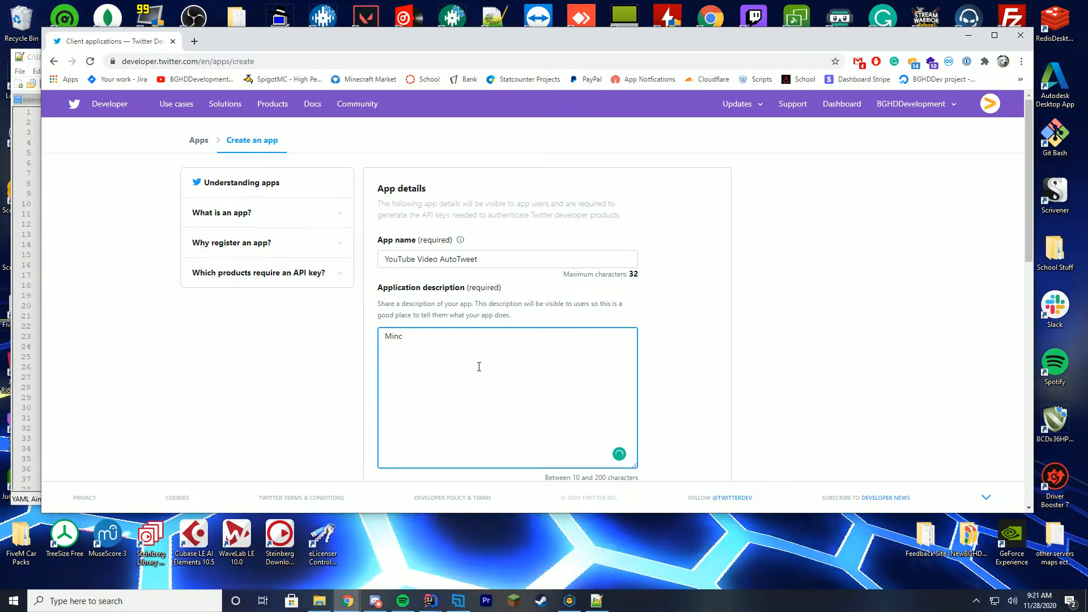
{"action": "type", "text": "Minecraft connection for TwitterAPI in FateUHC"}
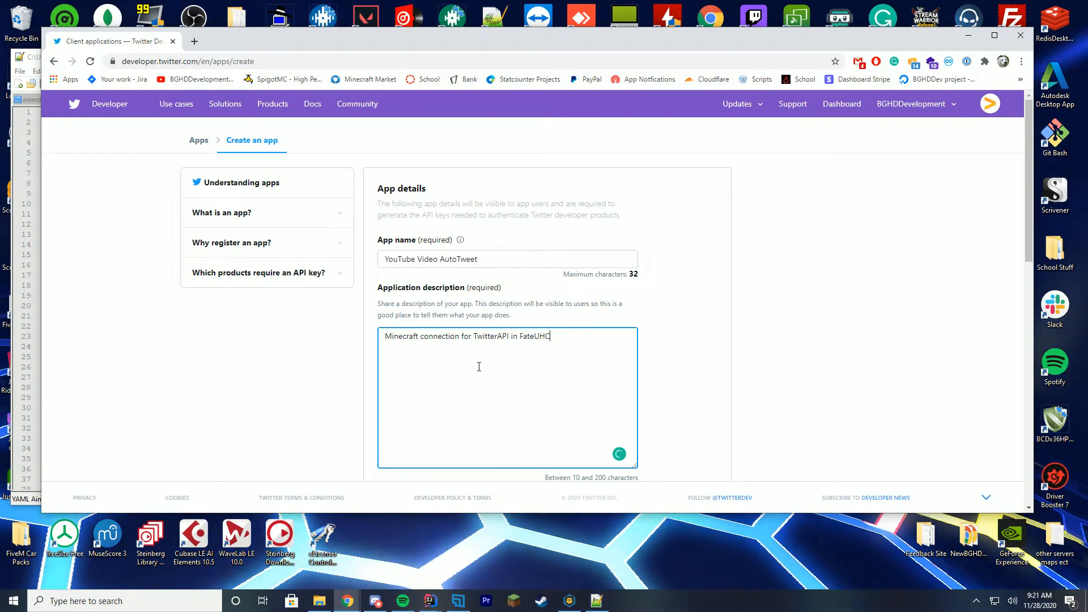
Enter bghddevelopment.com as the app's website URL
{"action": "scroll", "scroll_direction": "down", "scroll_amount": 3}
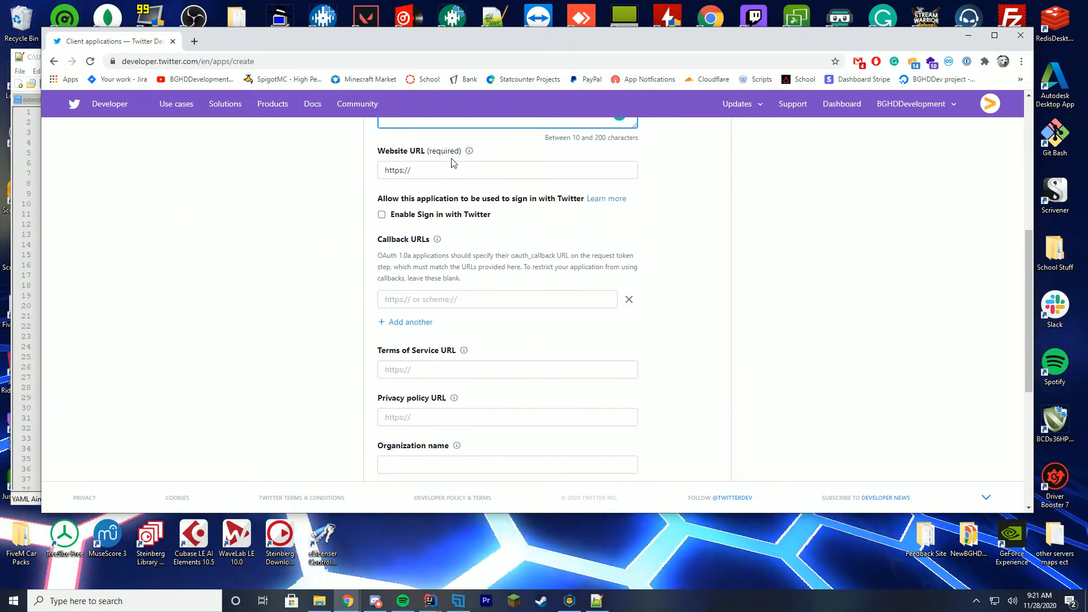
{"action": "left_click", "coordinate": [507, 170]}
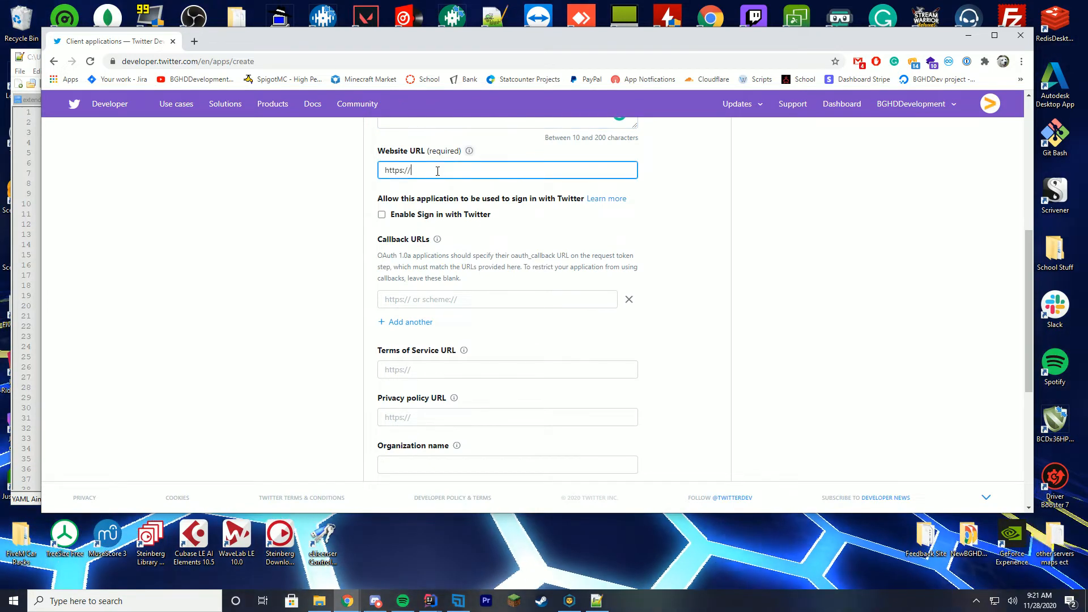
{"action": "type", "text": "bghddevelopment.com"}
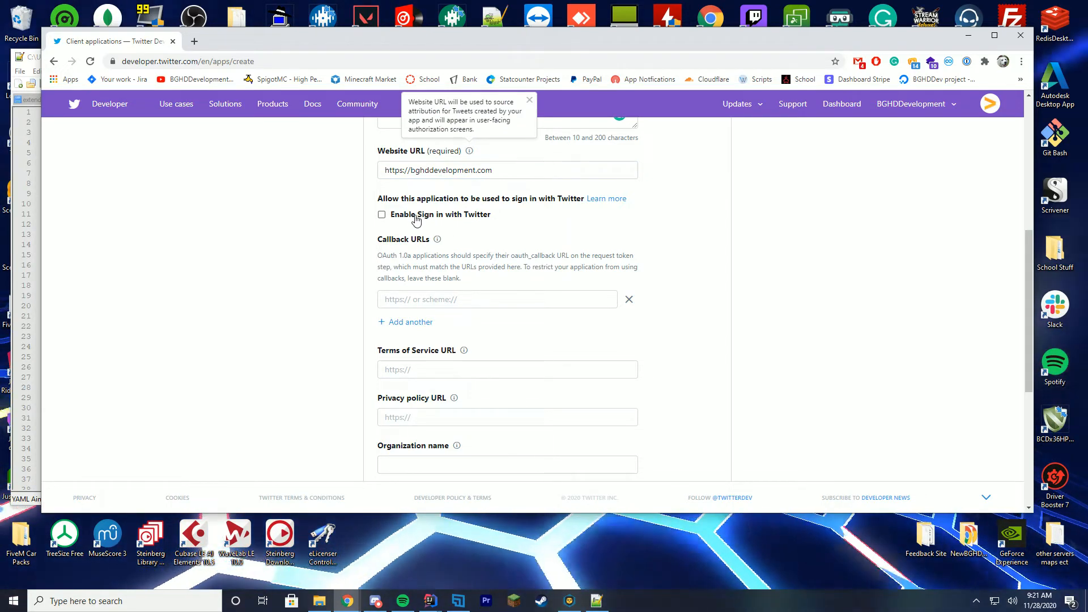
Explain the app tweets from a Minecraft plugin to inform users of game stats, and submit
{"action": "scroll", "scroll_direction": "down", "scroll_amount": 3}
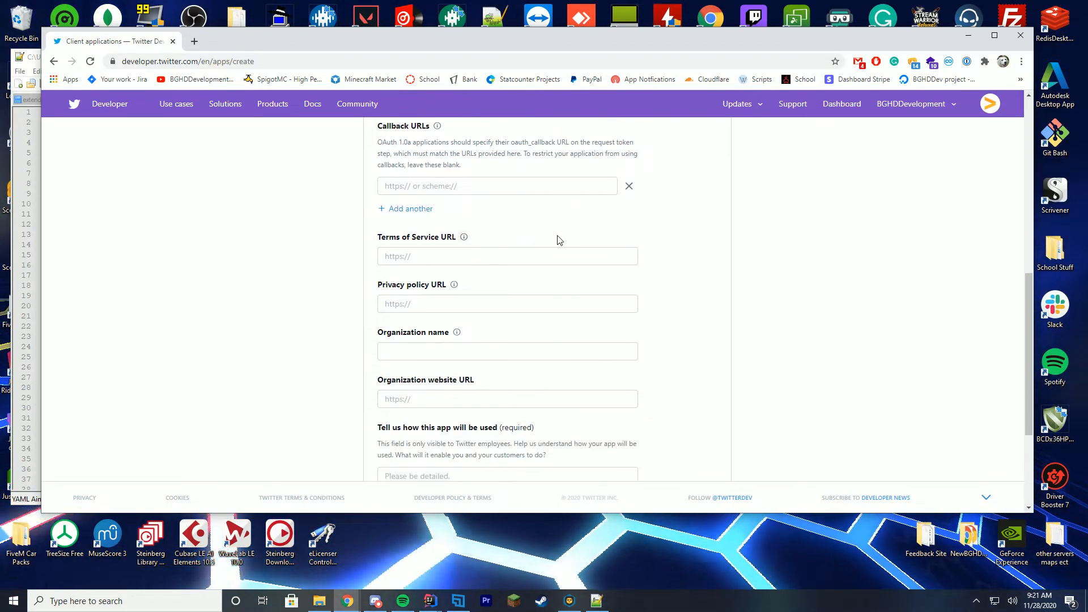
{"action": "scroll", "scroll_direction": "down", "scroll_amount": 3}
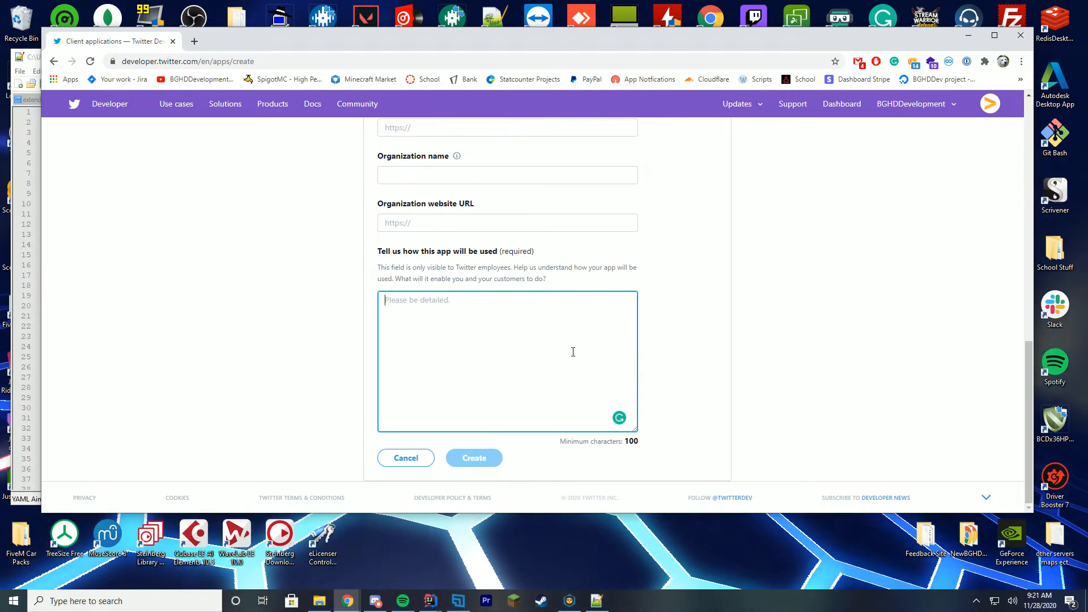
{"action": "type", "text": "This app will be used to tweet"}
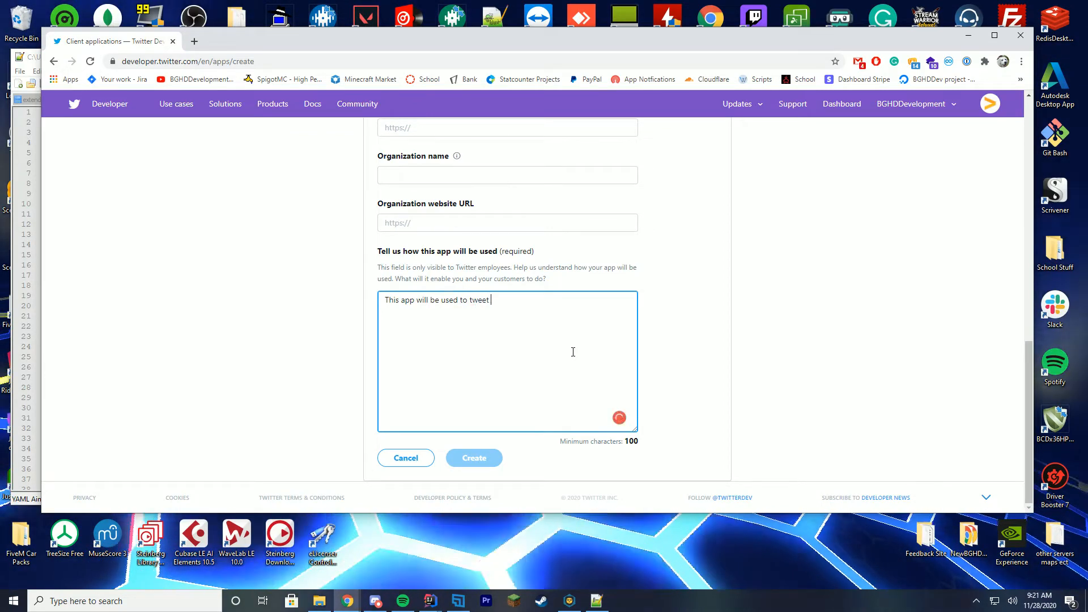
{"action": "type", "text": "directly from a Mine"}
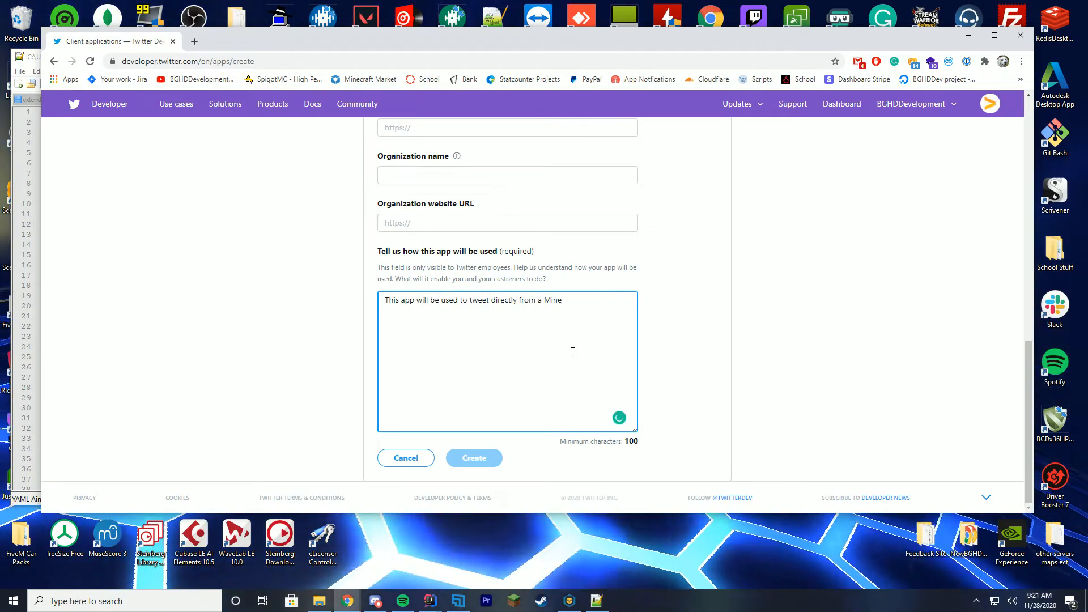
{"action": "type", "text": "craft plugin to twitter to inform"}
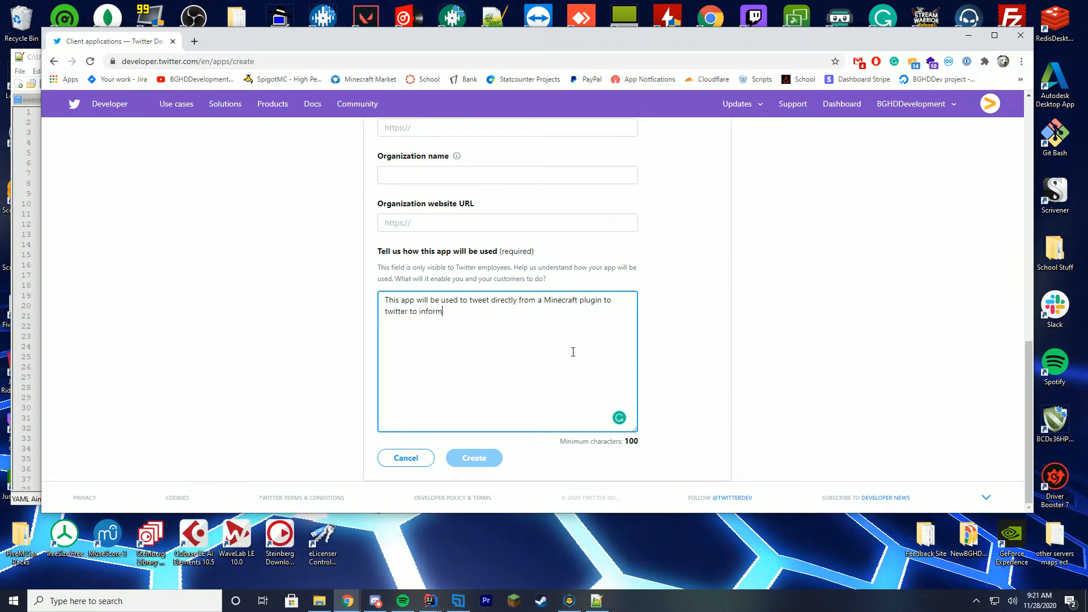
{"action": "type", "text": "users on game stat"}
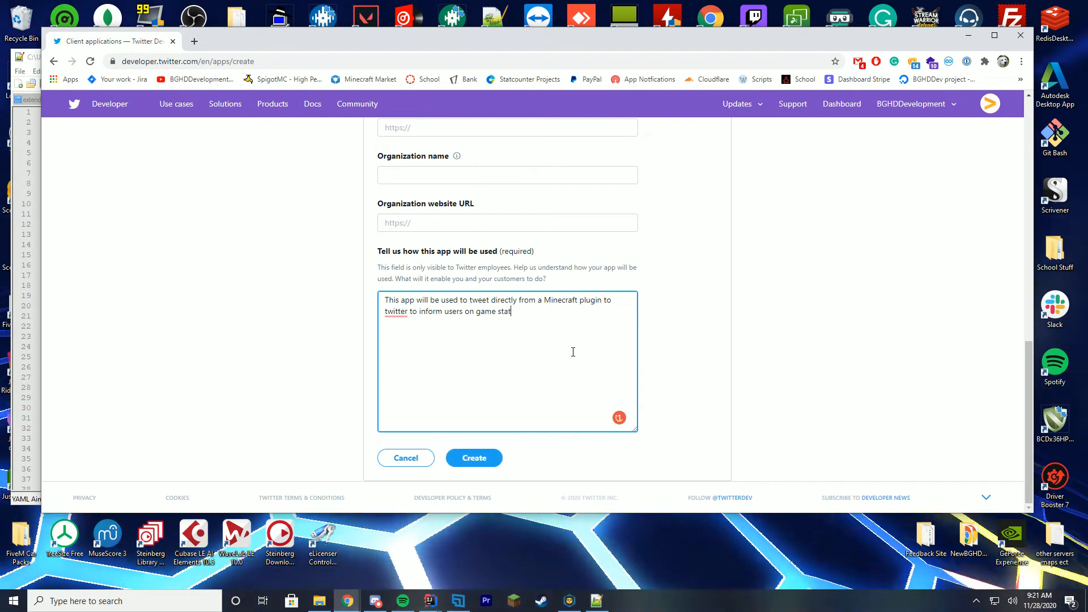
{"action": "left_click", "coordinate": [473, 458]}
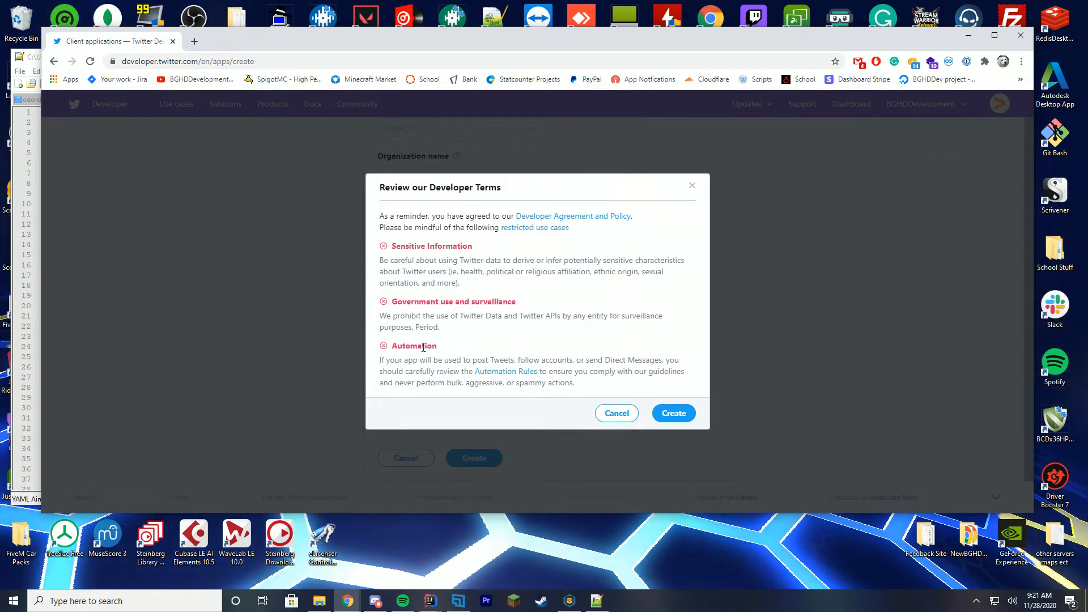
Accept the Developer Terms to create the YouTube Video AutoTweet app
{"action": "double_click", "coordinate": [412, 345]}
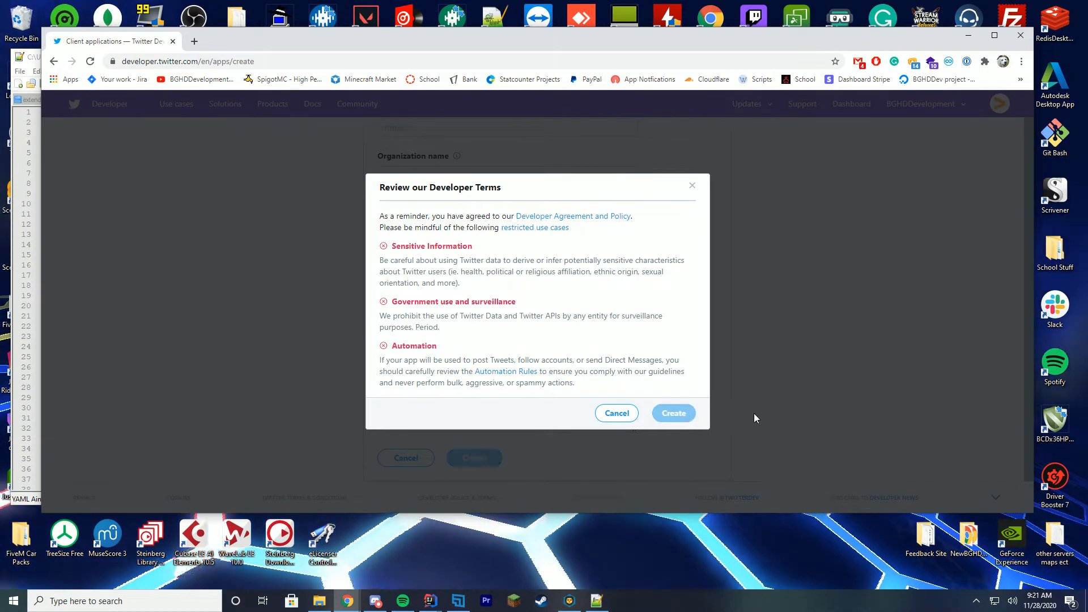
{"action": "left_click", "coordinate": [672, 413]}
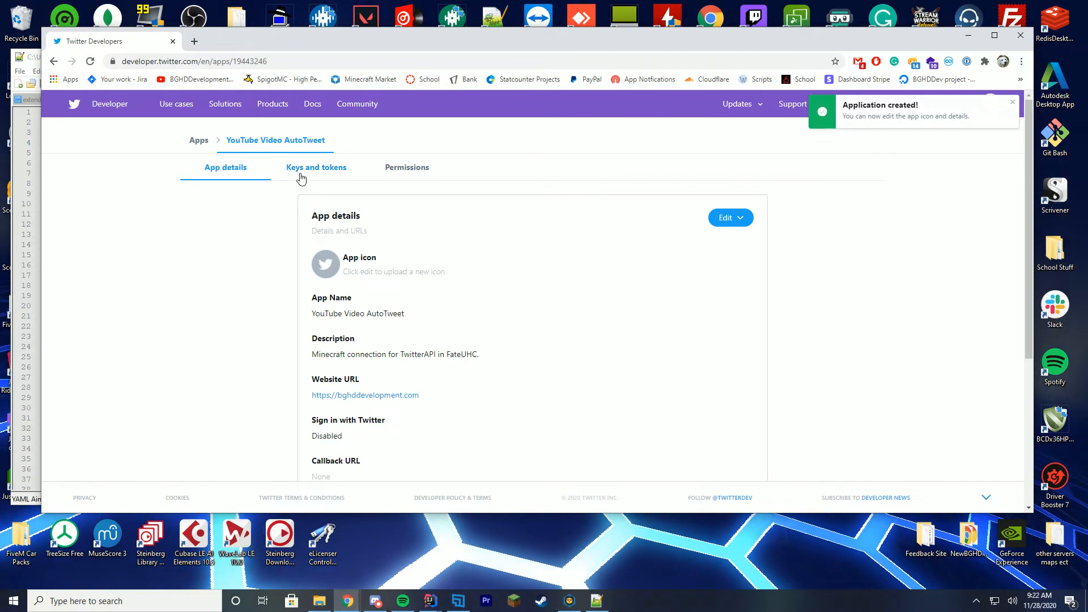
Copy the app's consumer keys and access tokens into tweetconfig.yml's quoted fields
{"action": "left_click", "coordinate": [316, 167]}
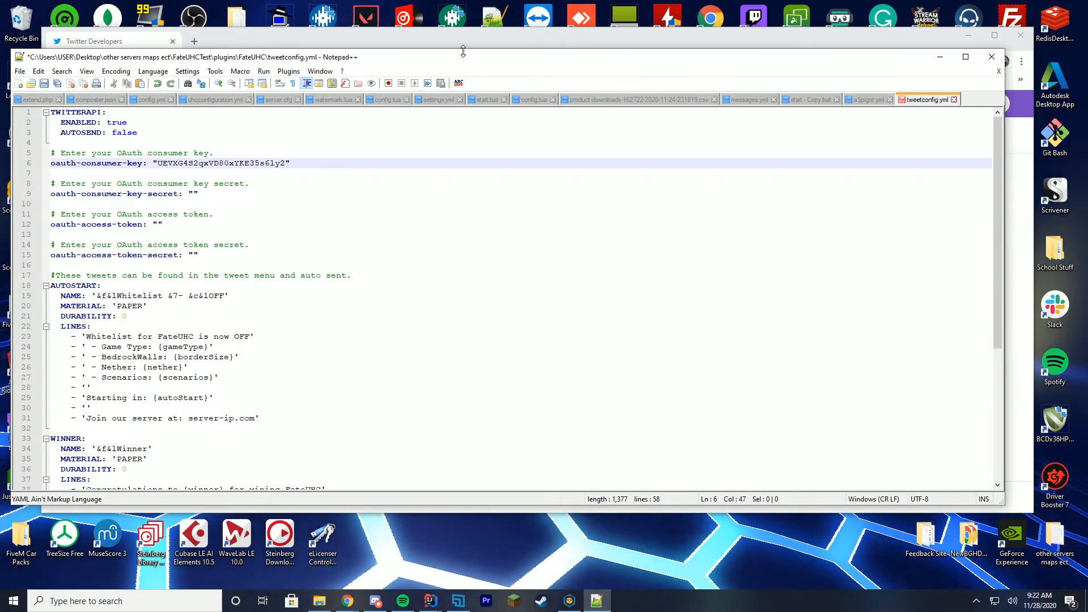
{"action": "left_click", "coordinate": [346, 601]}
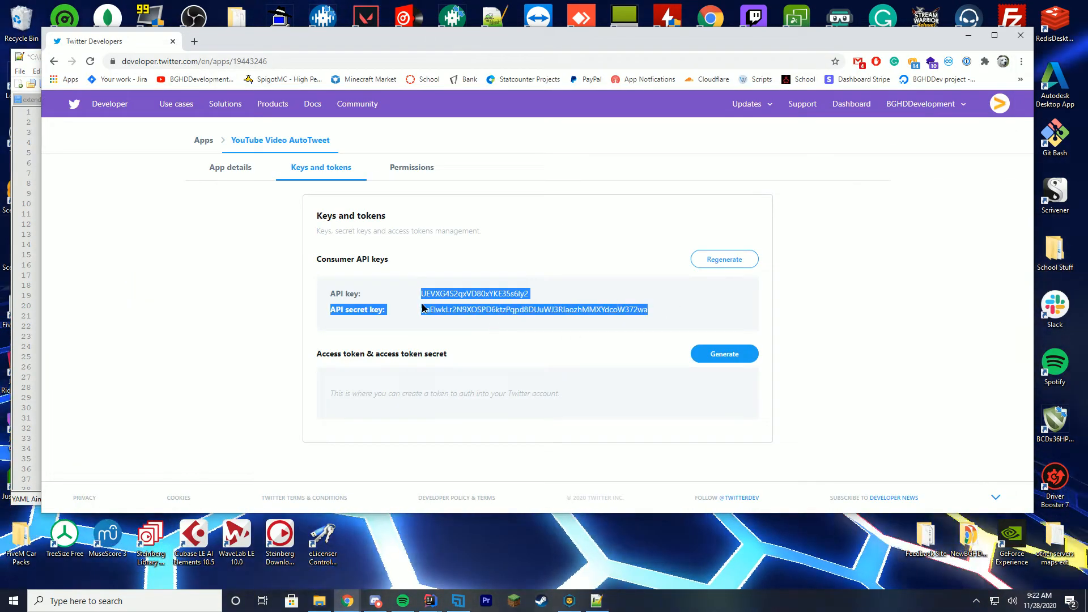
{"action": "left_click", "coordinate": [595, 601]}
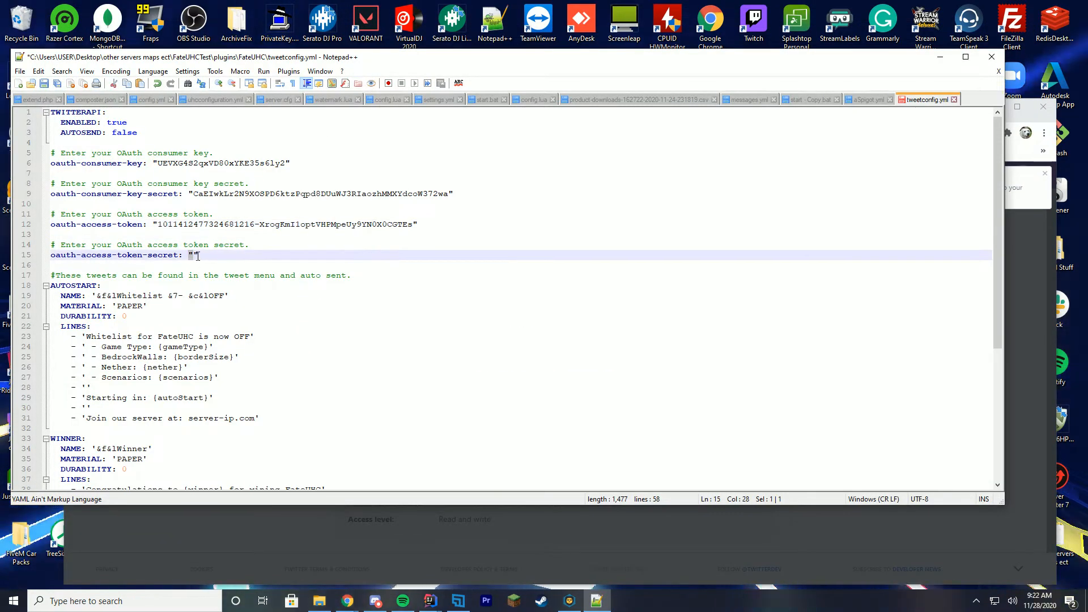
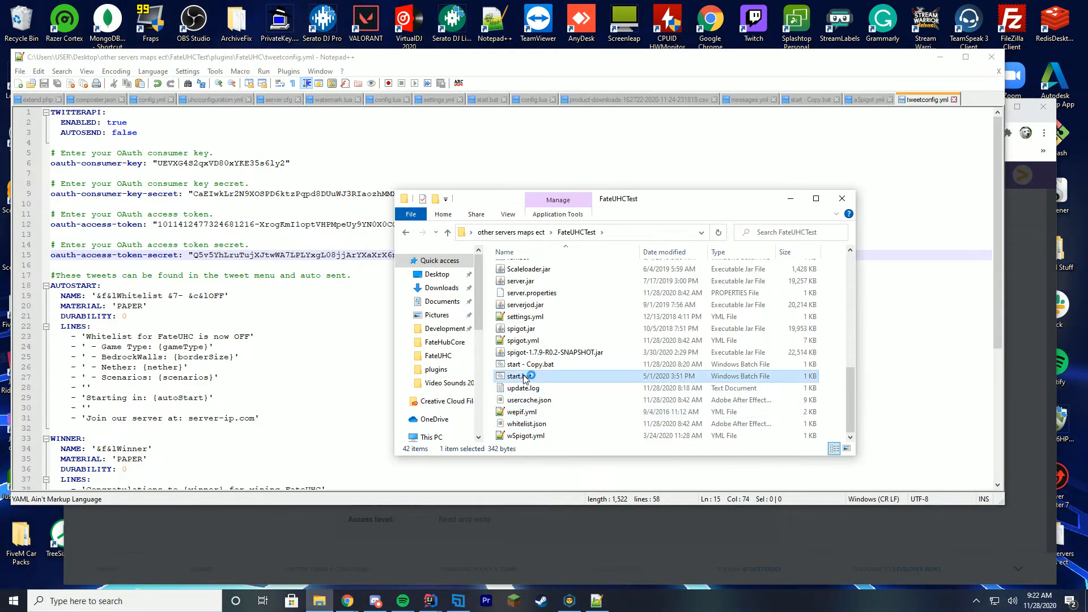
Run start.bat in the FateUHCTest folder to start the server
{"action": "double_click", "coordinate": [517, 375]}
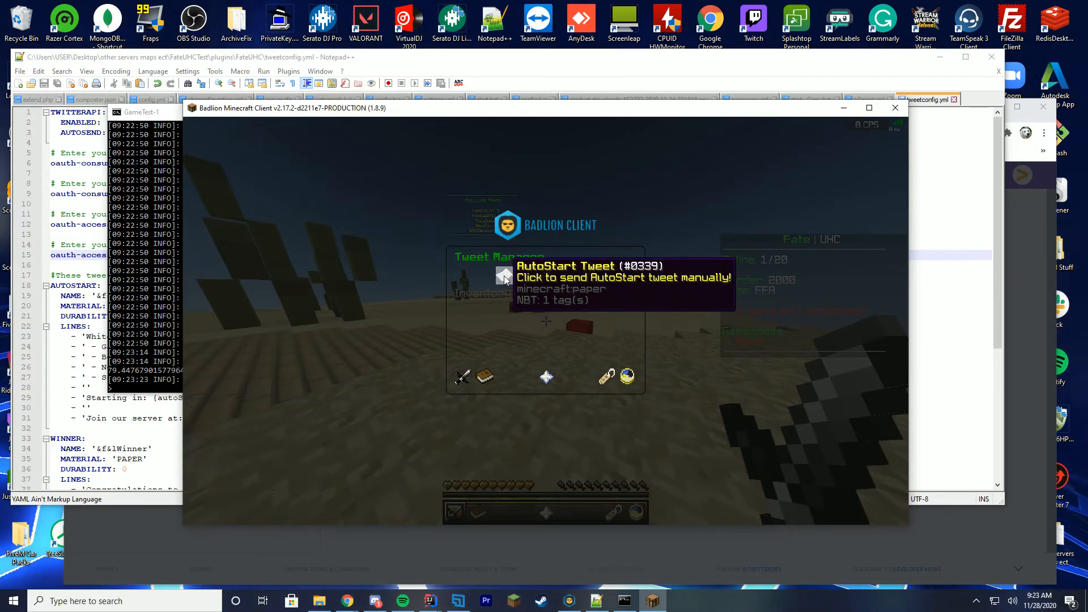
Click the AutoStart Tweet paper item in the Tweet Manager inventory
{"action": "left_click", "coordinate": [503, 278]}
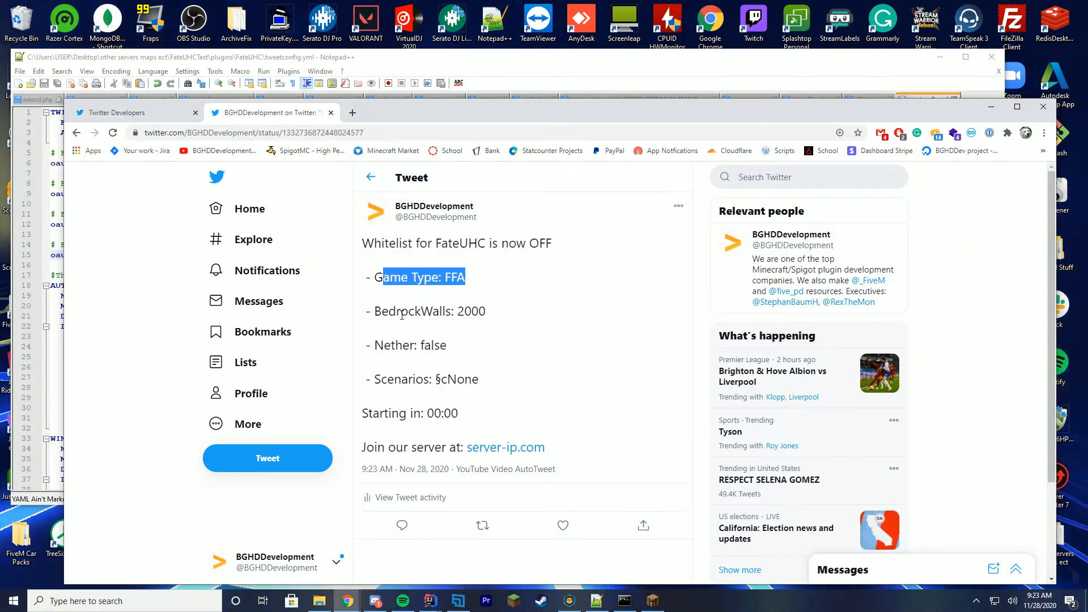
Inspect the FateUHC whitelist tweet's Game Type line and stray §c, then delete it
{"action": "double_click", "coordinate": [411, 345]}
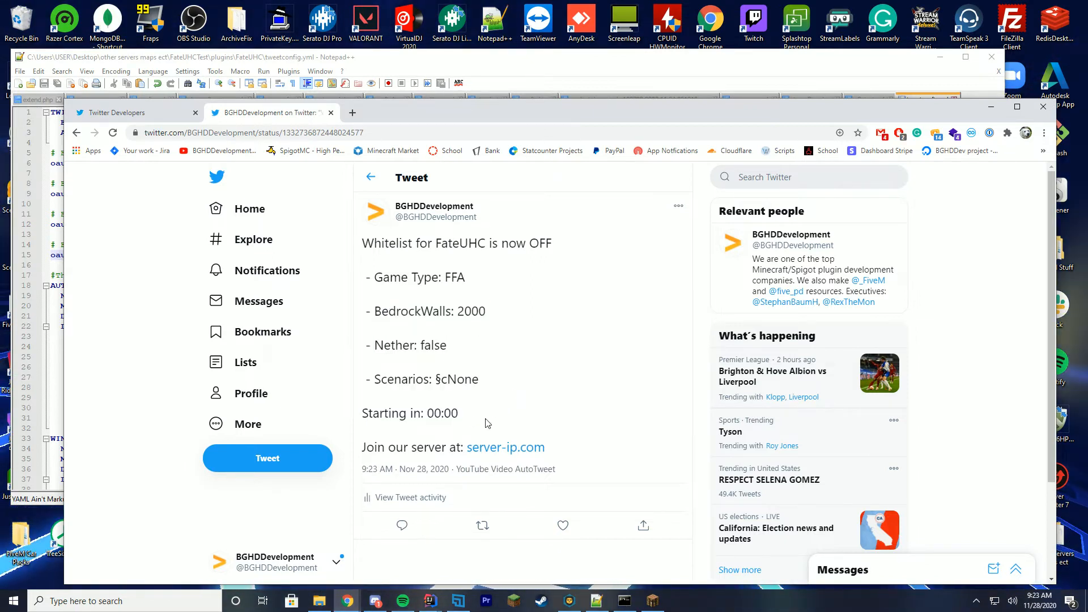
{"action": "double_click", "coordinate": [441, 379]}
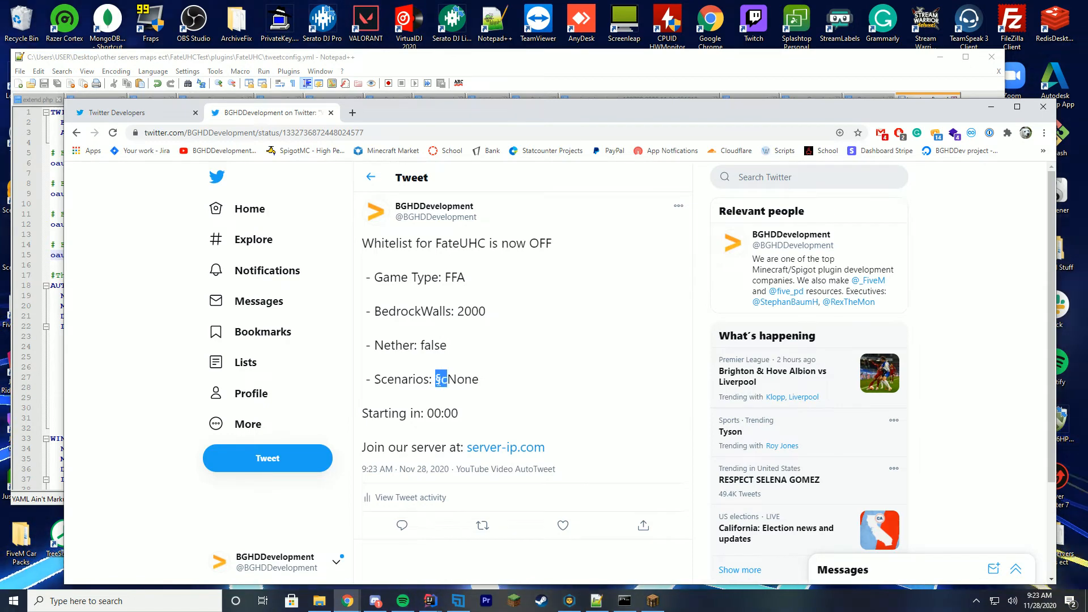
{"action": "mouse_move", "coordinate": [456, 406]}
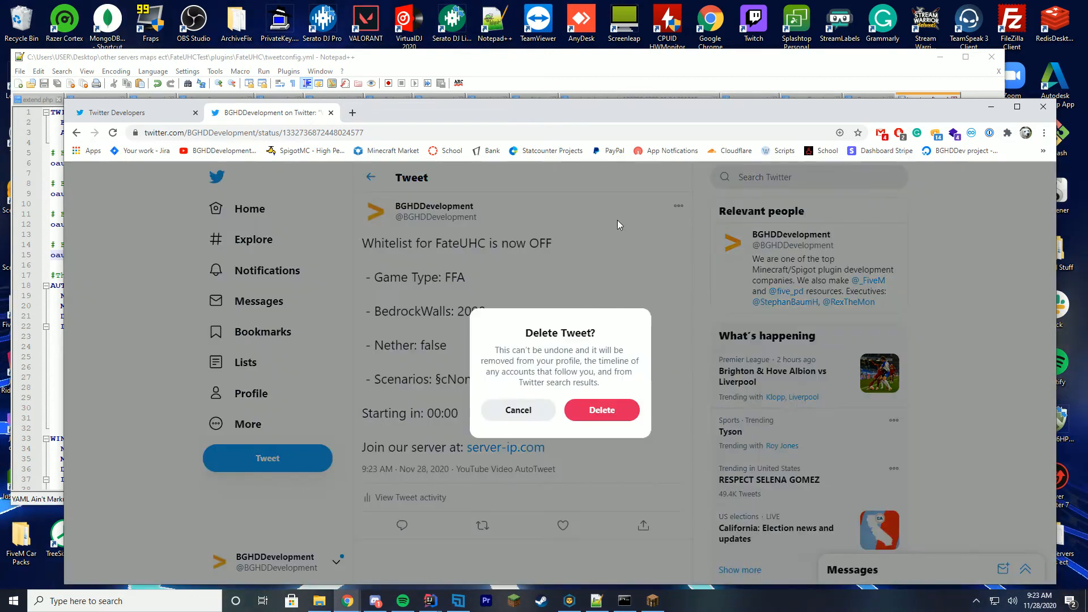
{"action": "left_click", "coordinate": [600, 410]}
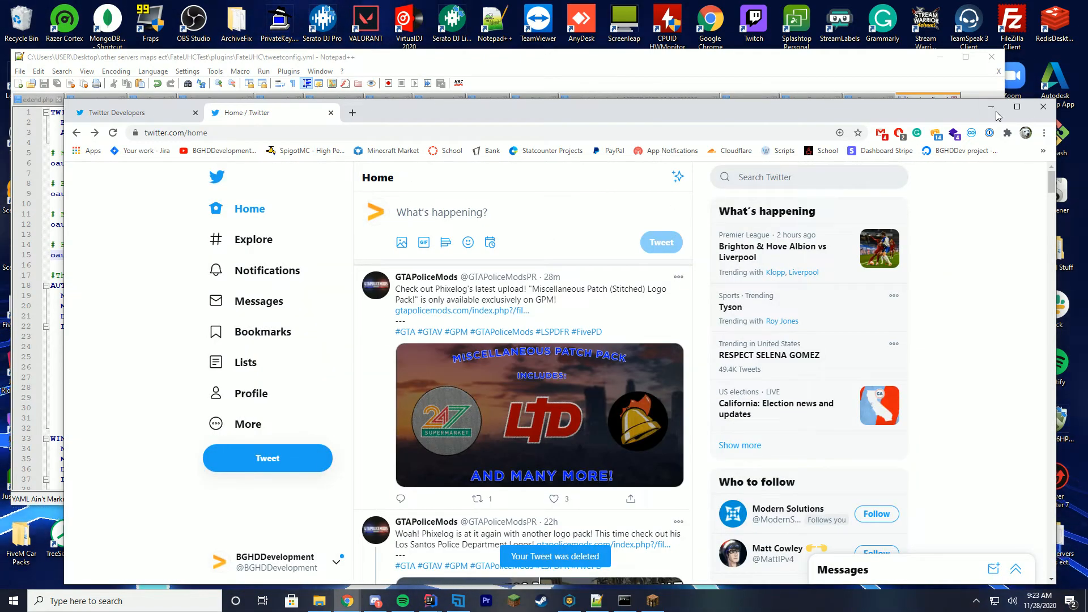